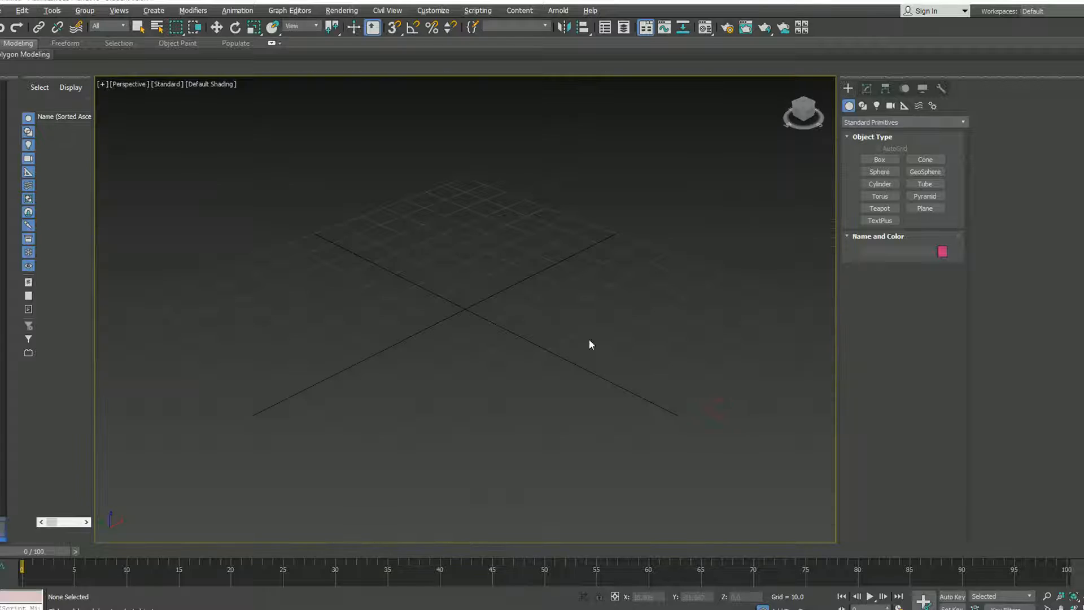
Set the viewport to display edged faces over the shaded surfaces.
{"action": "left_click", "coordinate": [210, 83]}
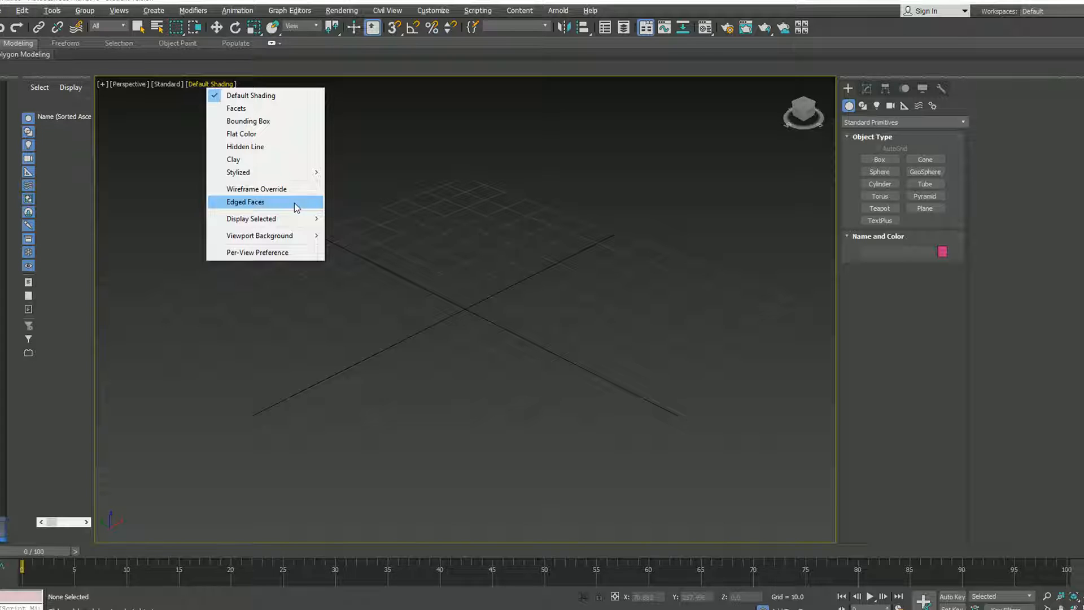
{"action": "left_click", "coordinate": [246, 201]}
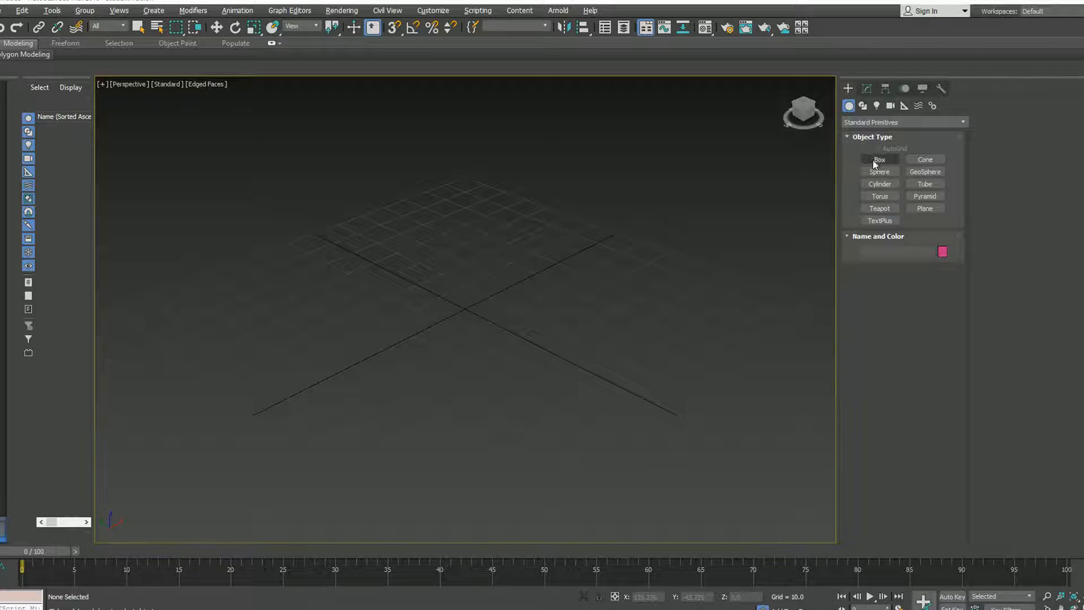
Create a wide, flat cylinder primitive at the centre of the grid.
{"action": "left_click", "coordinate": [880, 183]}
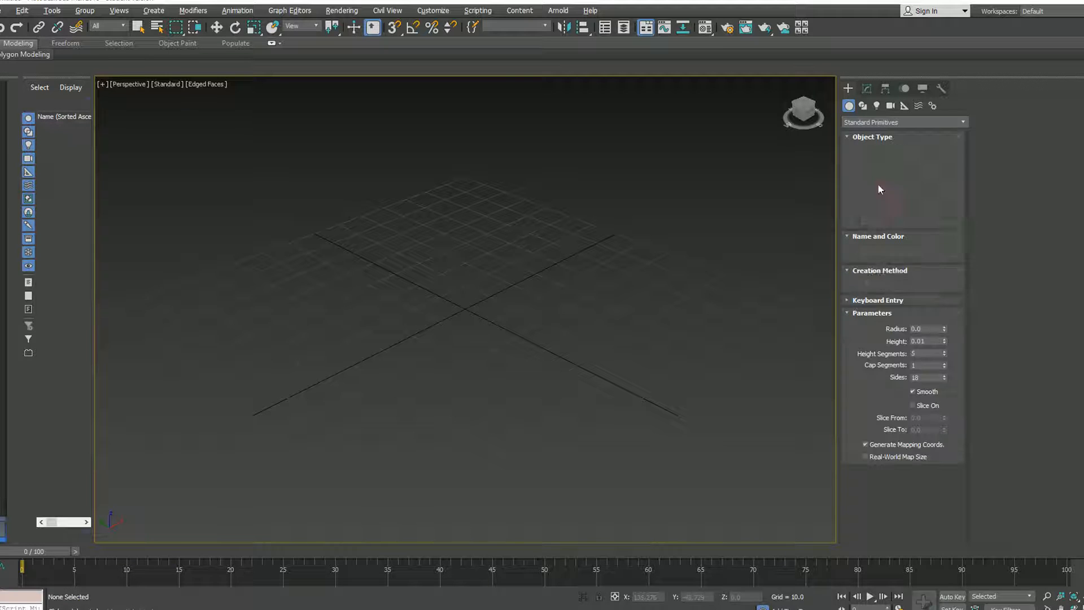
{"action": "left_click", "coordinate": [880, 183]}
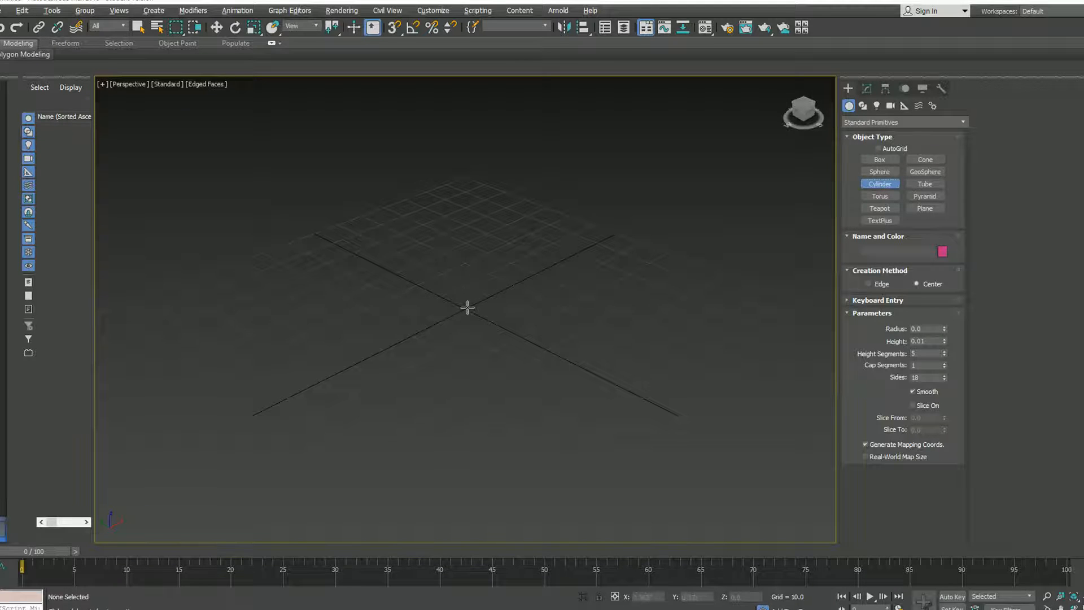
{"action": "left_click_drag", "start_coordinate": [467, 307], "coordinate": [326, 254]}
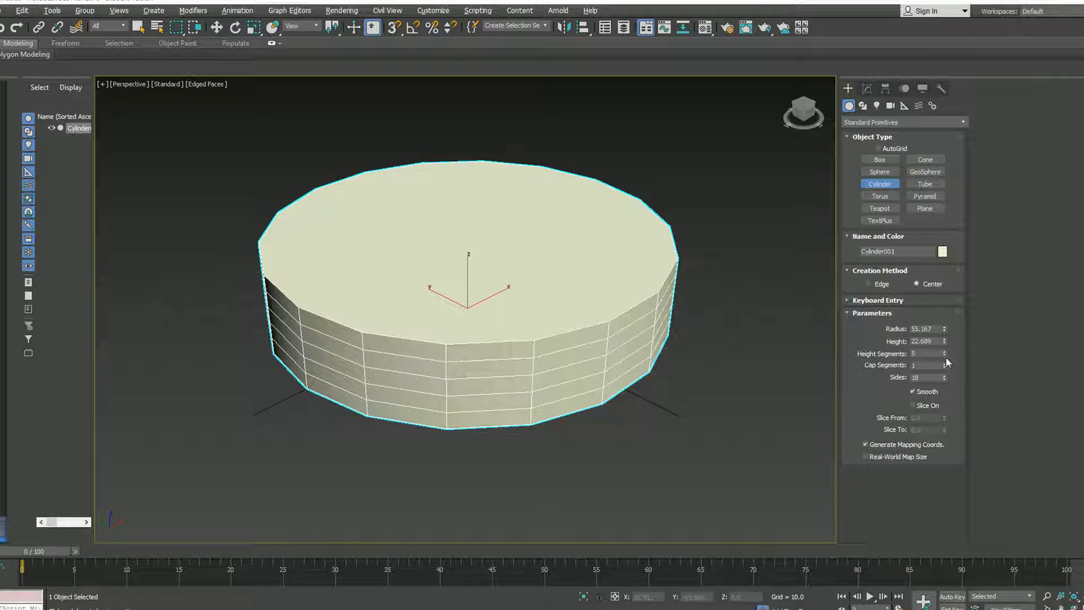
Set the cylinder to 3 height segments and 3 cap segments in its parameters.
{"action": "left_click", "coordinate": [944, 356]}
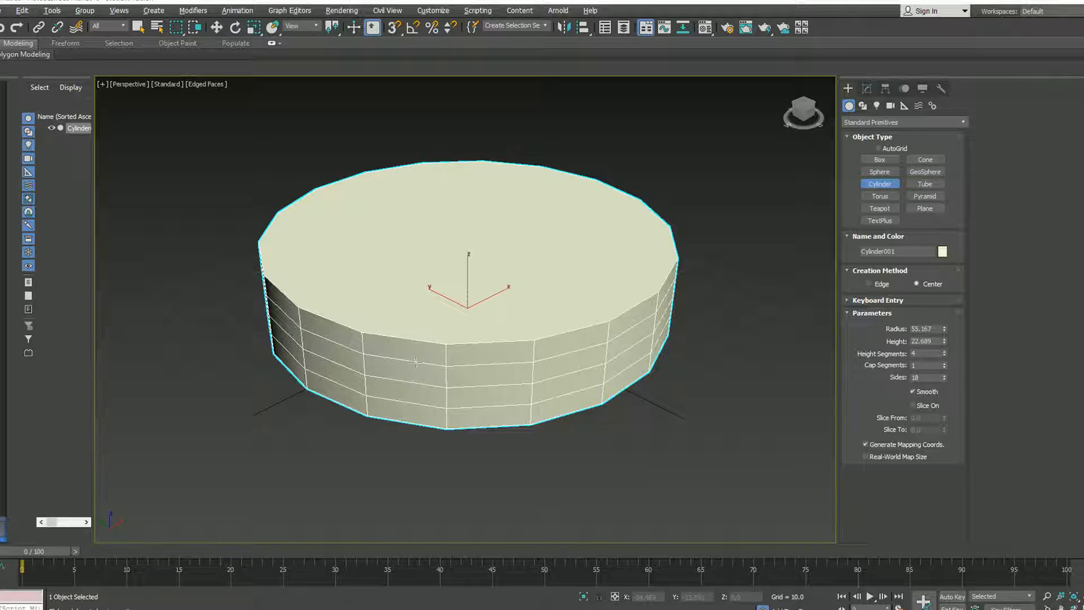
{"action": "left_click", "coordinate": [946, 356]}
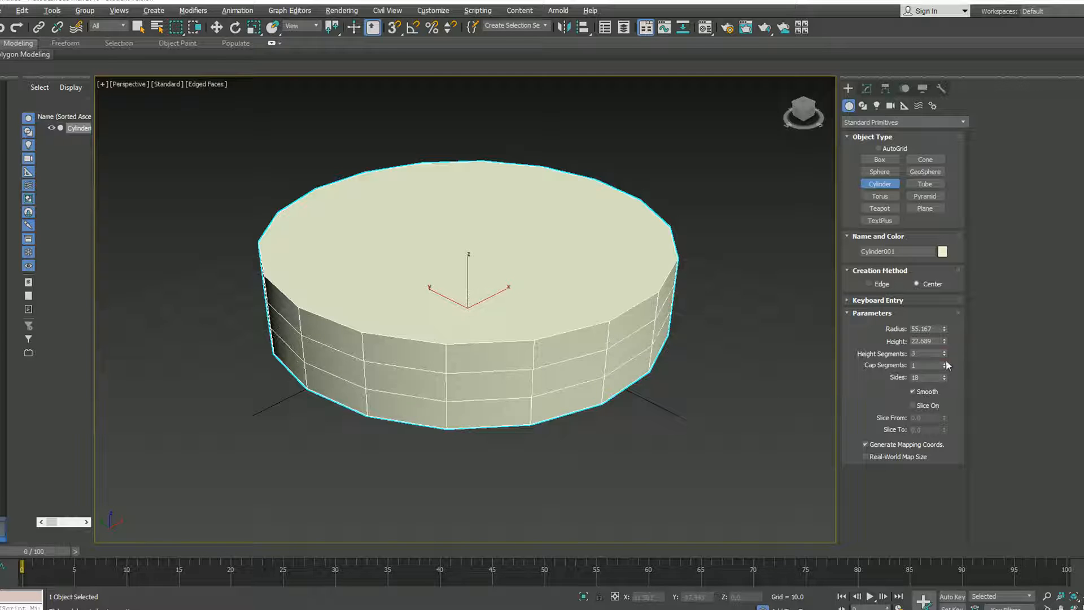
{"action": "left_click", "coordinate": [944, 363]}
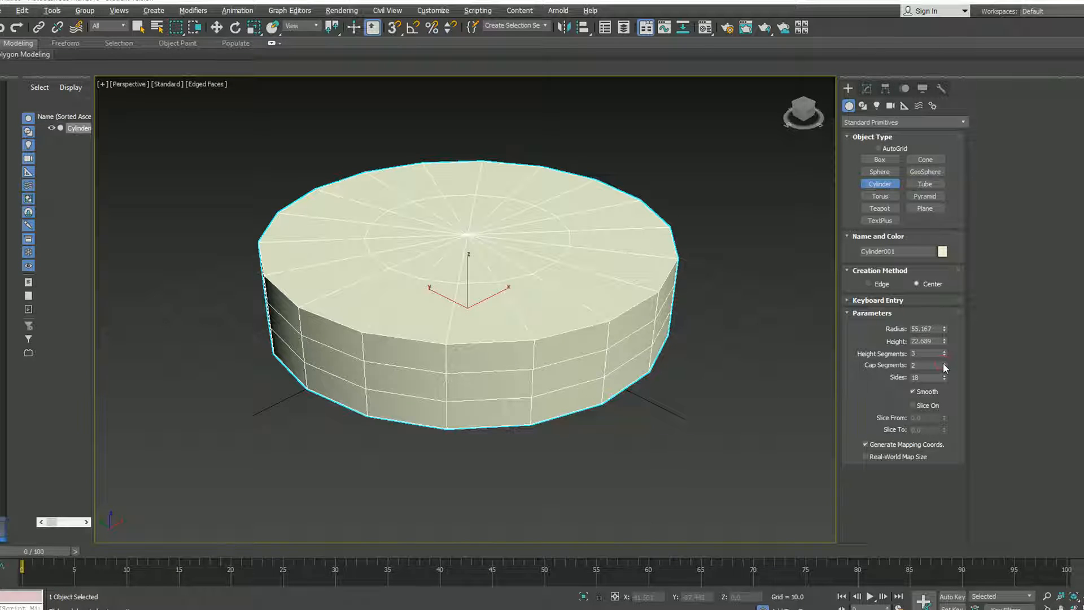
{"action": "left_click", "coordinate": [945, 363]}
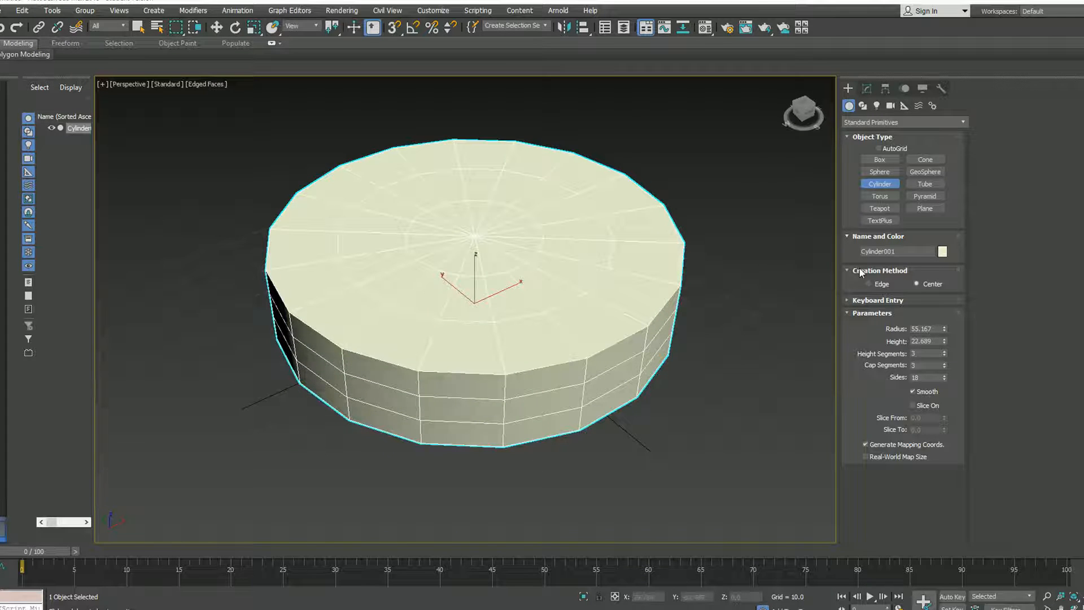
{"action": "left_click", "coordinate": [866, 88]}
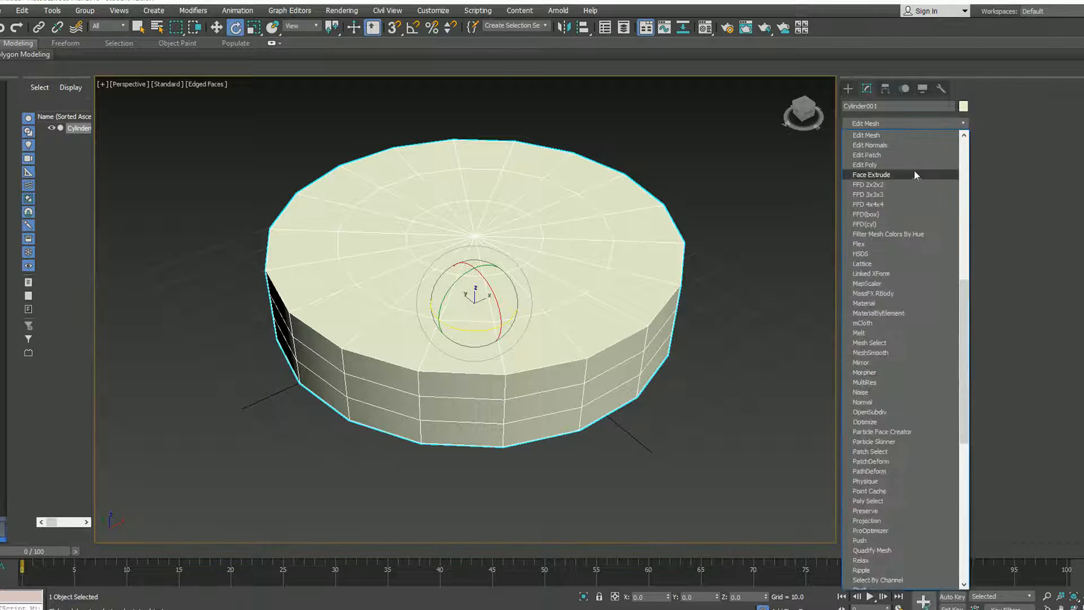
Add an Edit Poly modifier, flare the lower edge loop outward and select the inner top ring.
{"action": "left_click", "coordinate": [864, 165]}
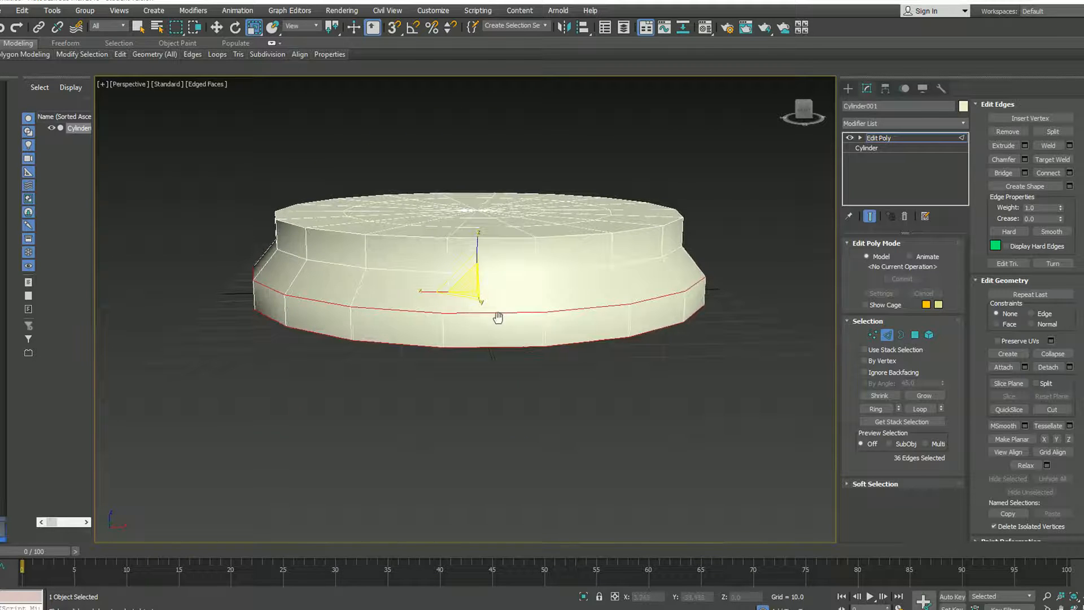
{"action": "left_click_drag", "start_coordinate": [498, 318], "coordinate": [476, 315]}
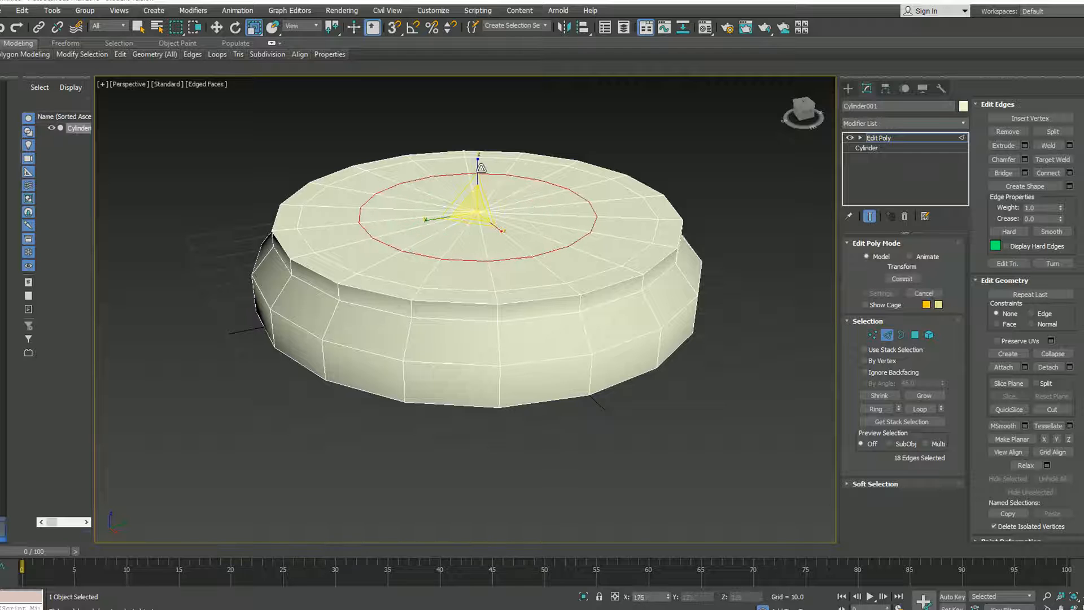
{"action": "left_click", "coordinate": [216, 27]}
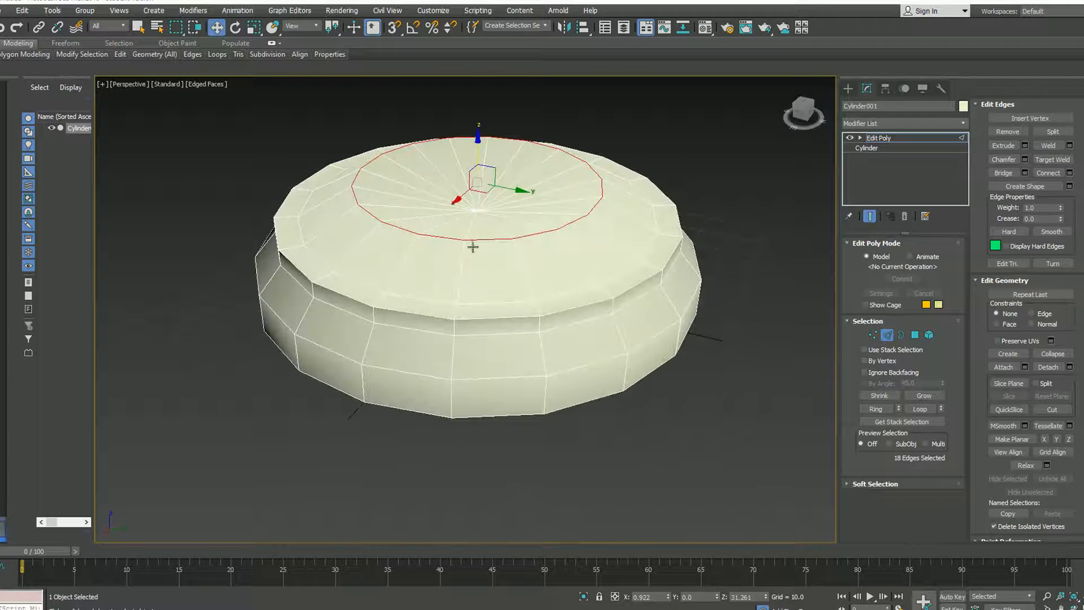
In Vertex mode, lift the top centre vertex along Z to dome the disc's top.
{"action": "left_click", "coordinate": [873, 335]}
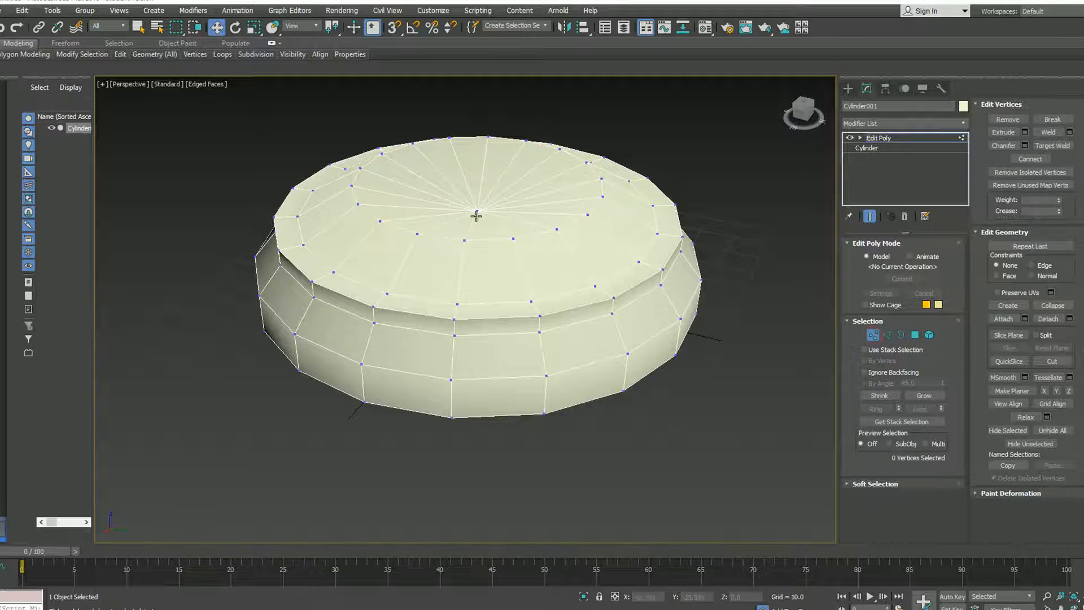
{"action": "left_click", "coordinate": [475, 216]}
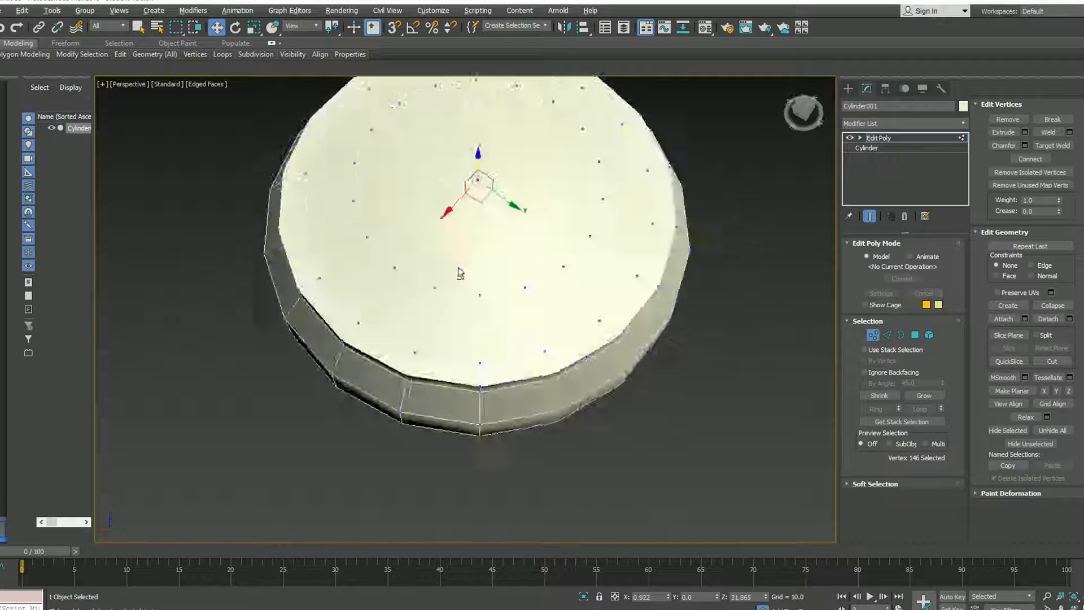
{"action": "left_click_drag", "start_coordinate": [459, 273], "coordinate": [422, 212]}
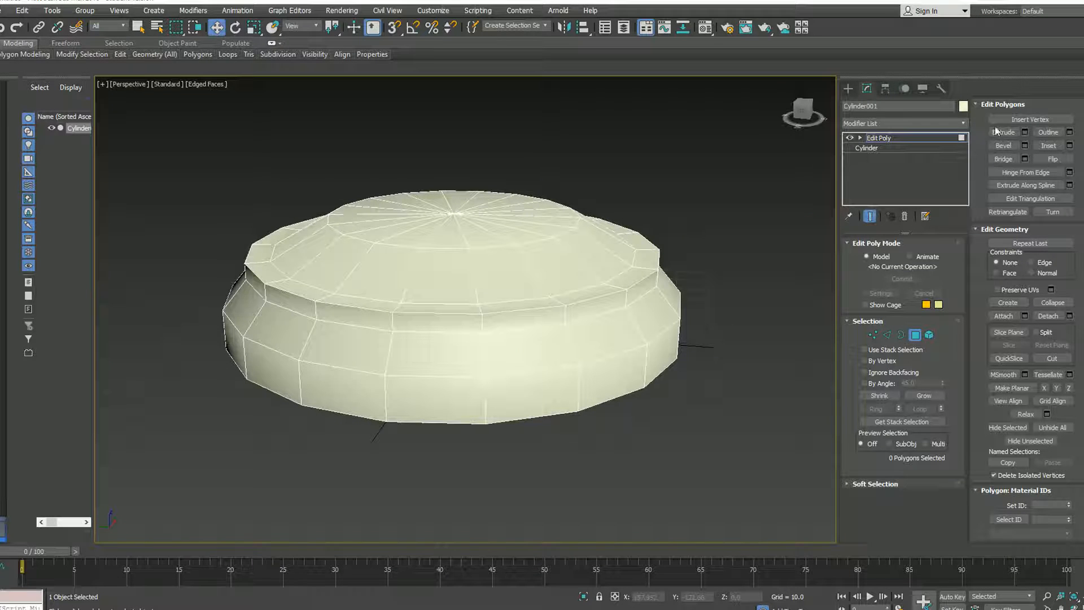
{"action": "left_click", "coordinate": [960, 124]}
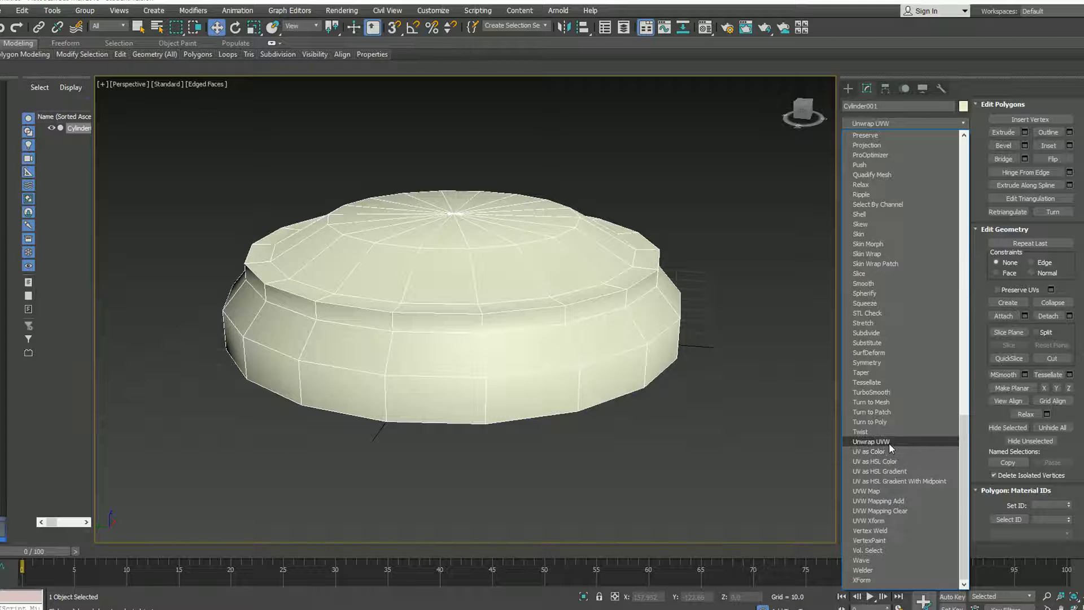
Add an Unwrap UVW modifier to the disc and bring up the Edit UVWs window.
{"action": "left_click", "coordinate": [871, 441]}
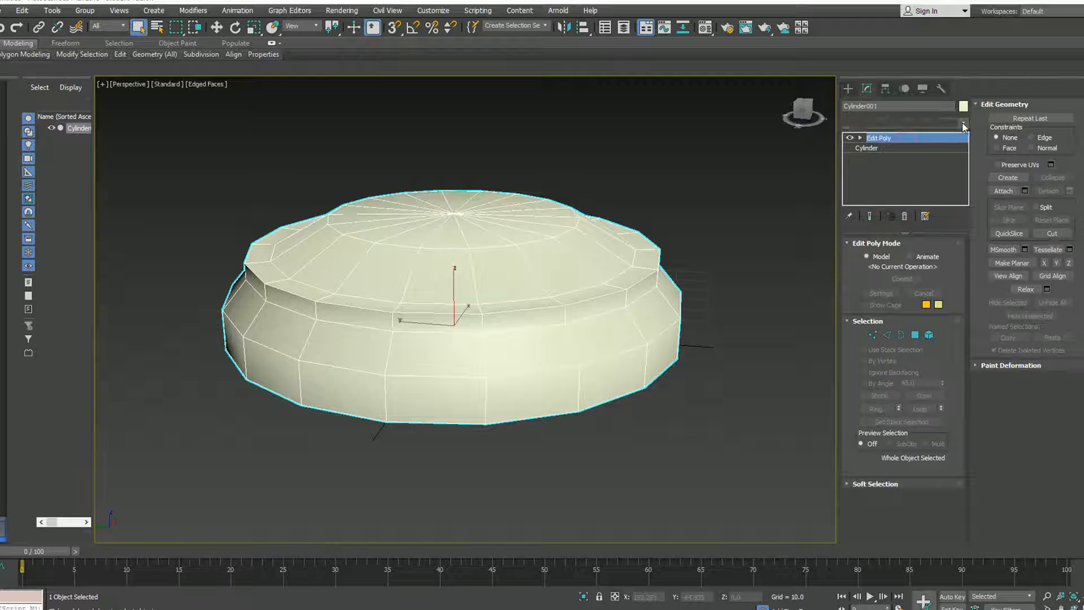
{"action": "left_click", "coordinate": [962, 124]}
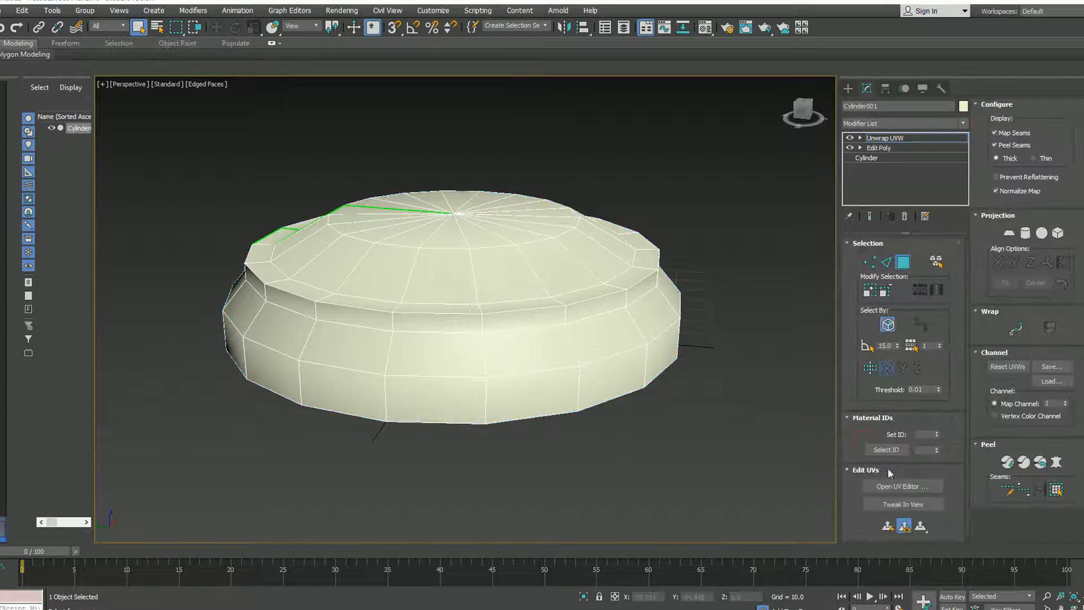
{"action": "left_click", "coordinate": [902, 486]}
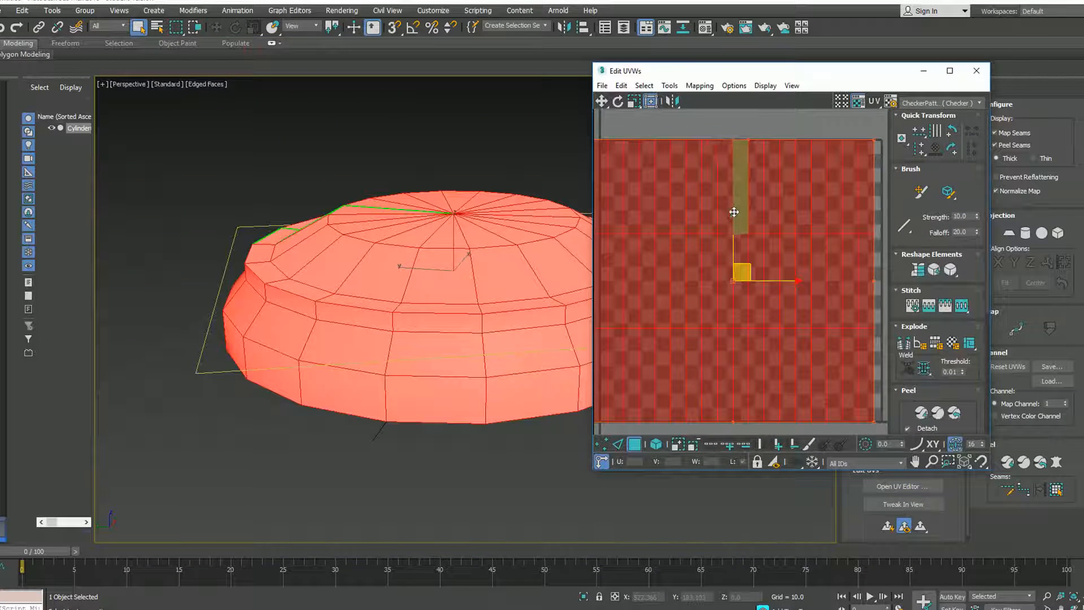
Apply Flatten Mapping to the disc's UVs and maximize the UV editor.
{"action": "left_click", "coordinate": [699, 84]}
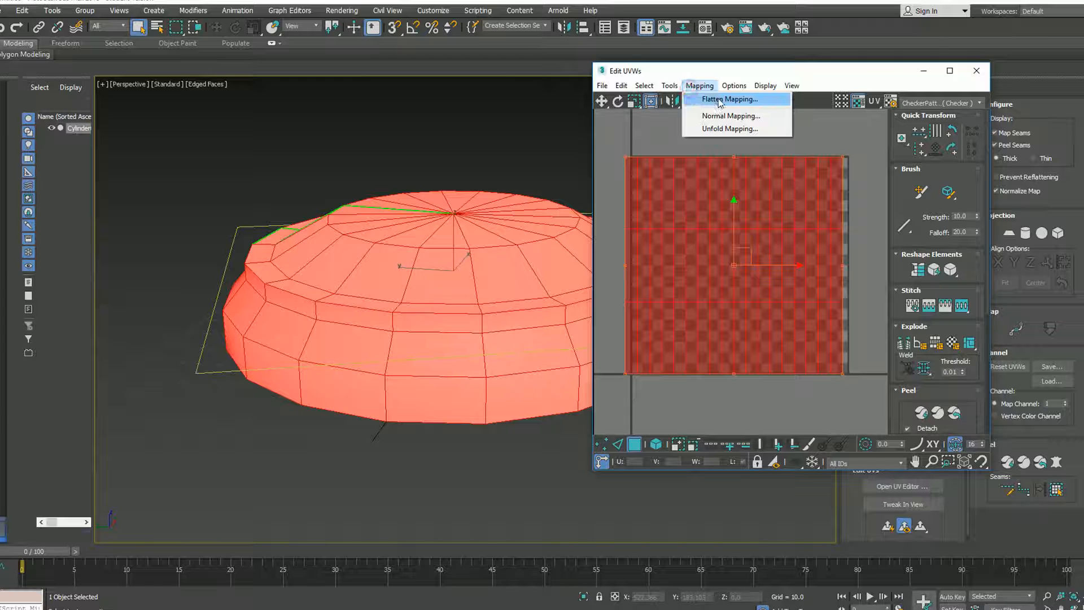
{"action": "left_click", "coordinate": [729, 99]}
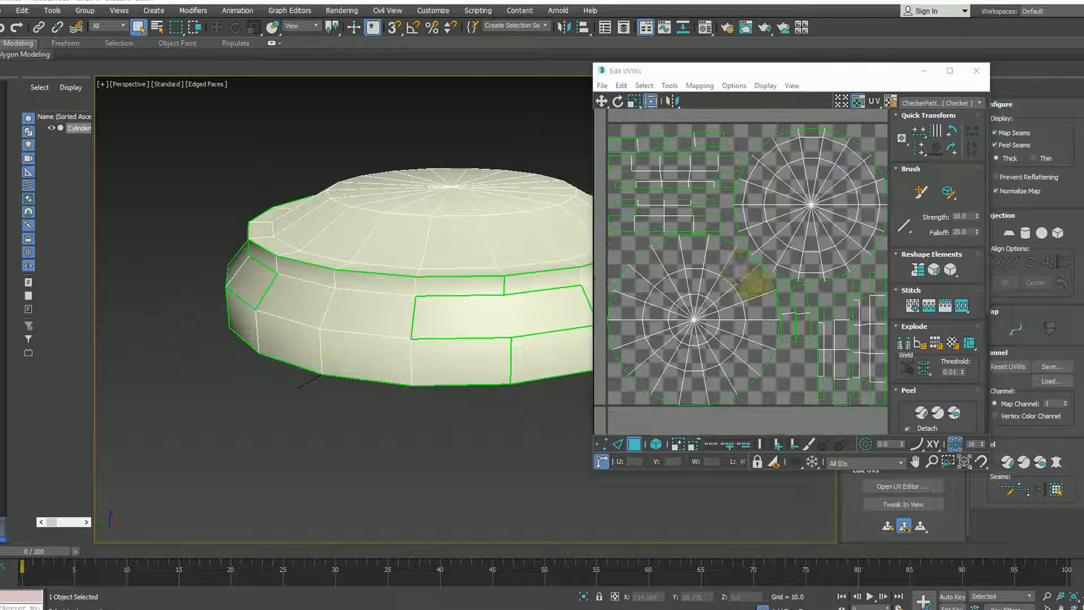
{"action": "left_click", "coordinate": [950, 70]}
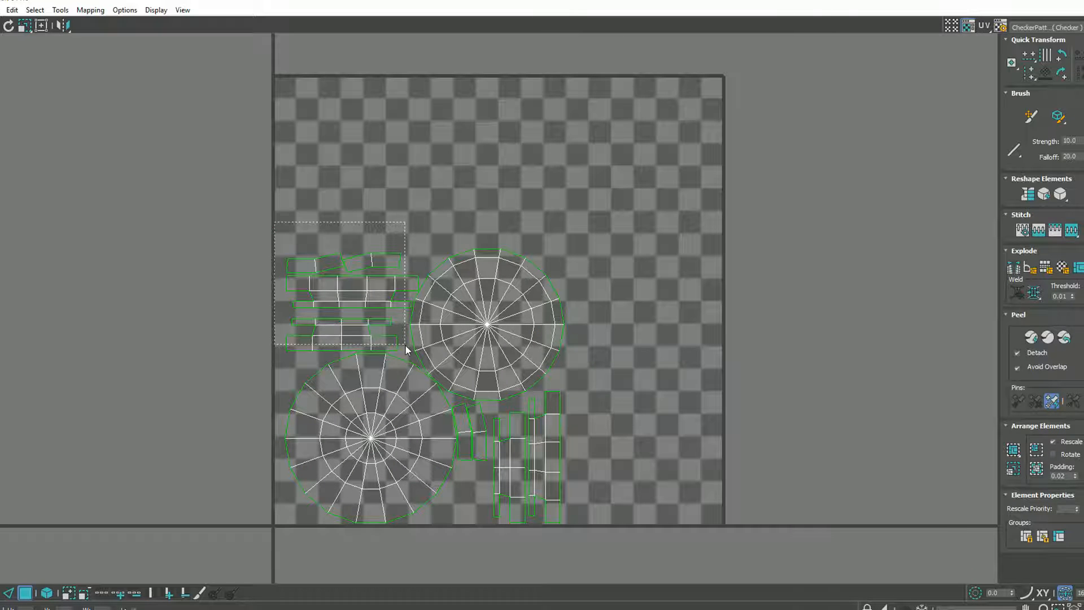
Move the side strip islands to the bottom right and select the upper cap circle.
{"action": "left_click_drag", "start_coordinate": [339, 284], "coordinate": [667, 421]}
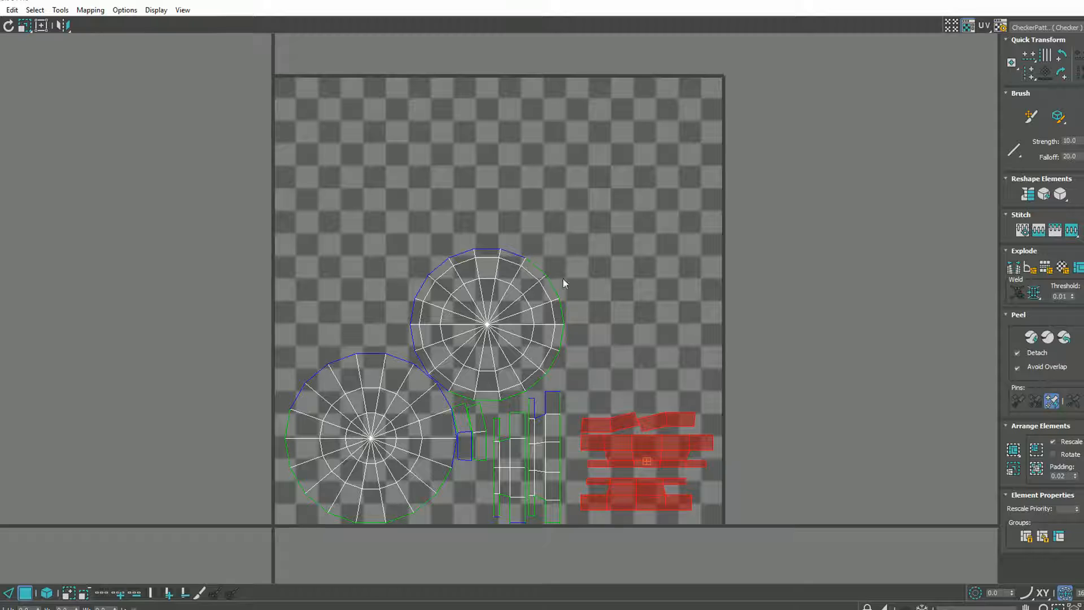
{"action": "left_click_drag", "start_coordinate": [564, 283], "coordinate": [466, 374]}
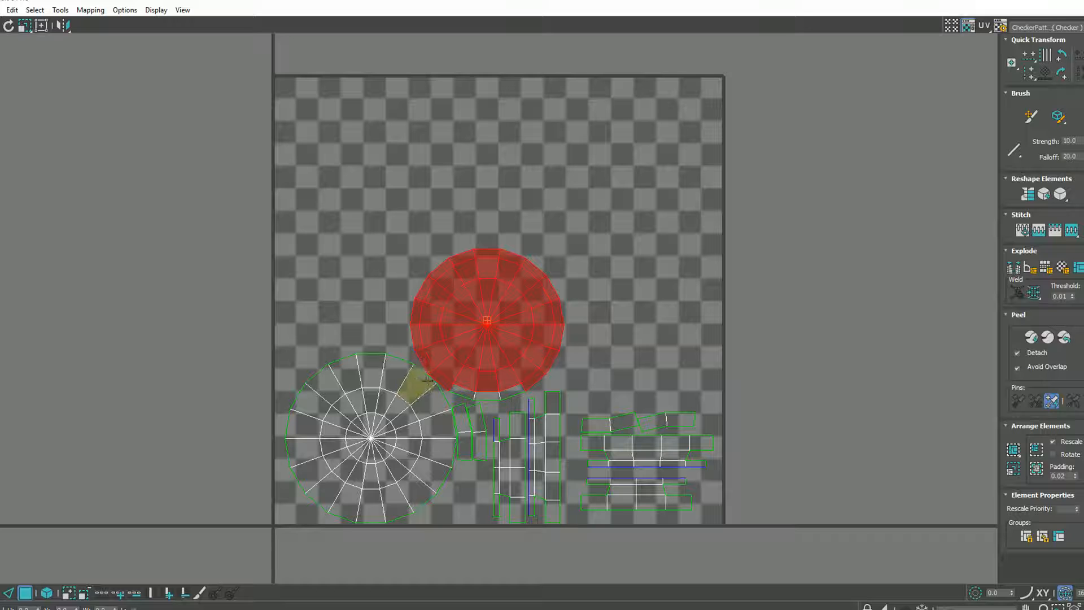
{"action": "left_click_drag", "start_coordinate": [426, 377], "coordinate": [472, 401]}
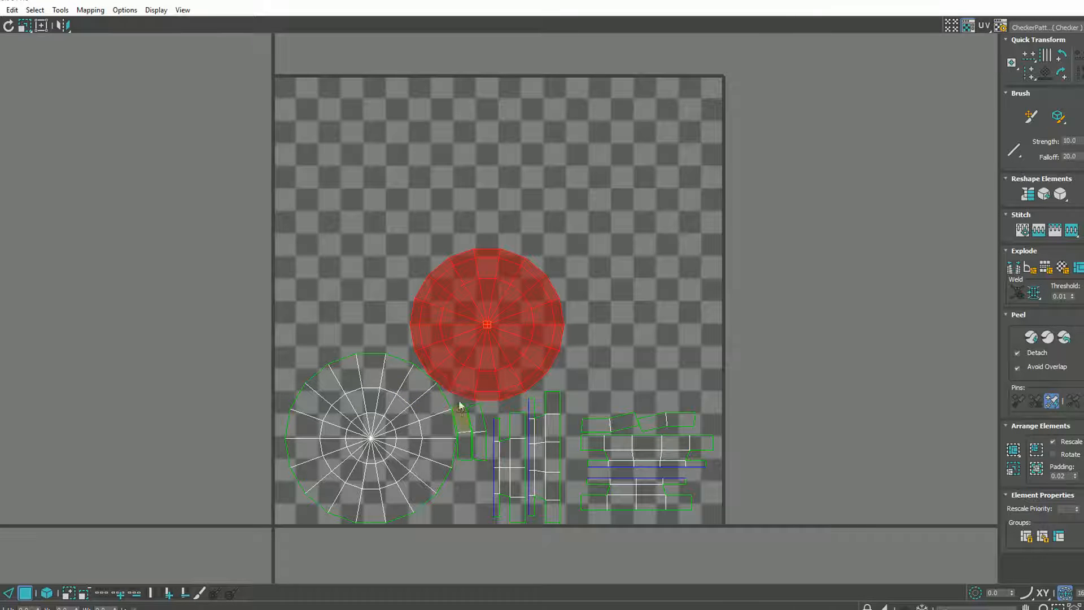
Move the cap circle to the top-right corner, clear the selection and bring up Render UV Template.
{"action": "left_click_drag", "start_coordinate": [486, 325], "coordinate": [616, 156]}
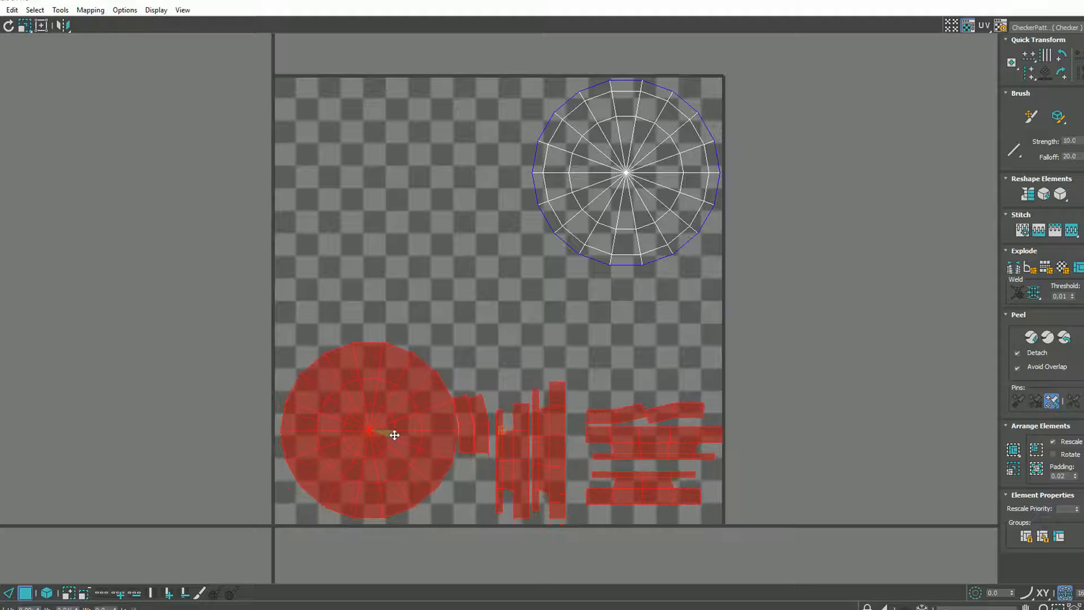
{"action": "left_click", "coordinate": [474, 328]}
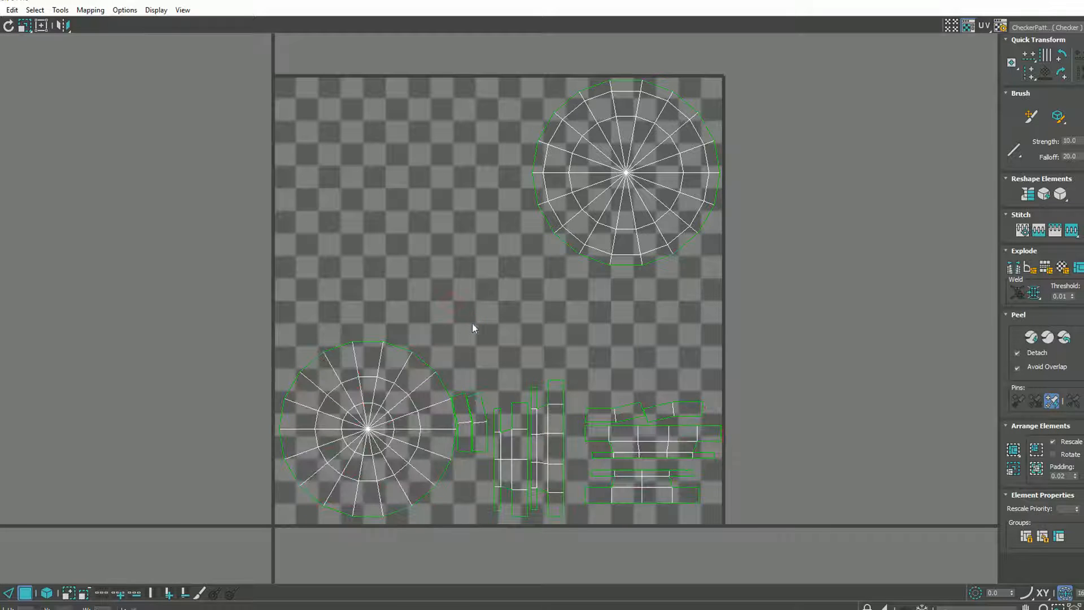
{"action": "left_click", "coordinate": [90, 10]}
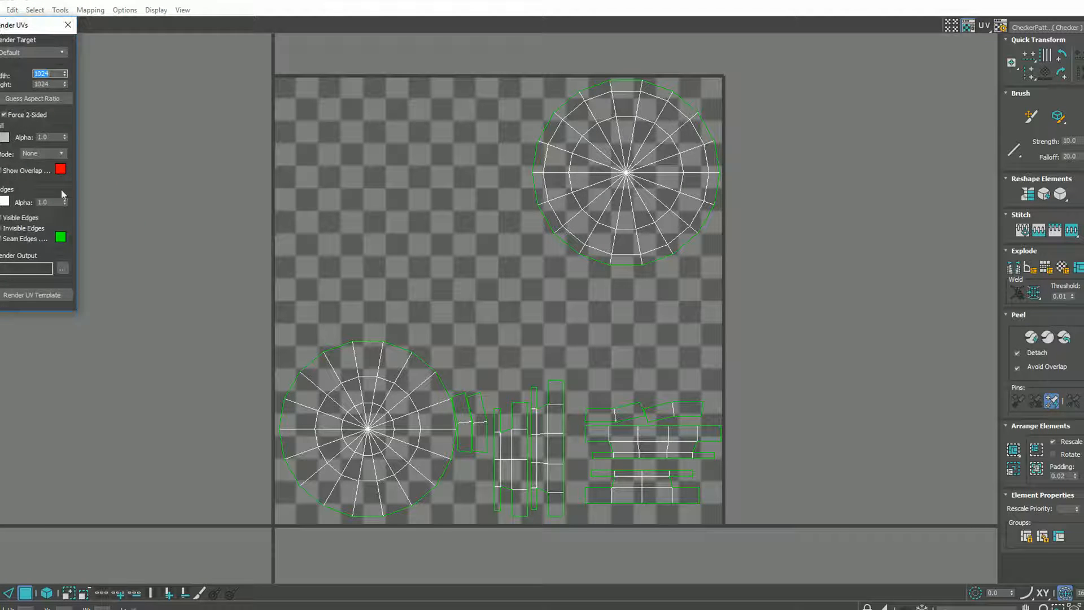
Set the UV template size and save the rendered UV layout as a PNG image.
{"action": "left_click", "coordinate": [33, 294]}
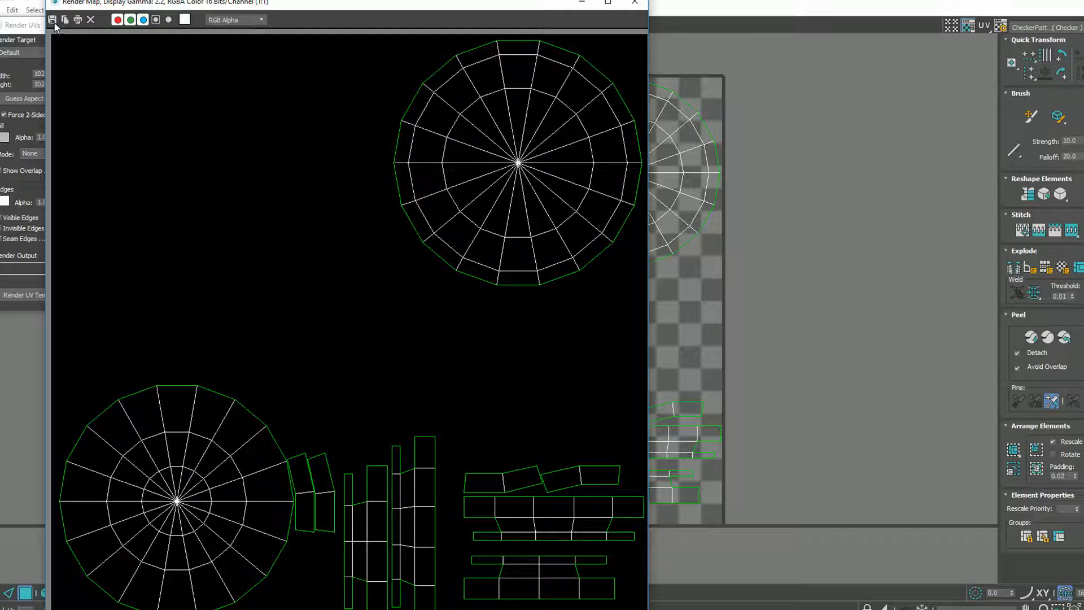
{"action": "left_click", "coordinate": [633, 2]}
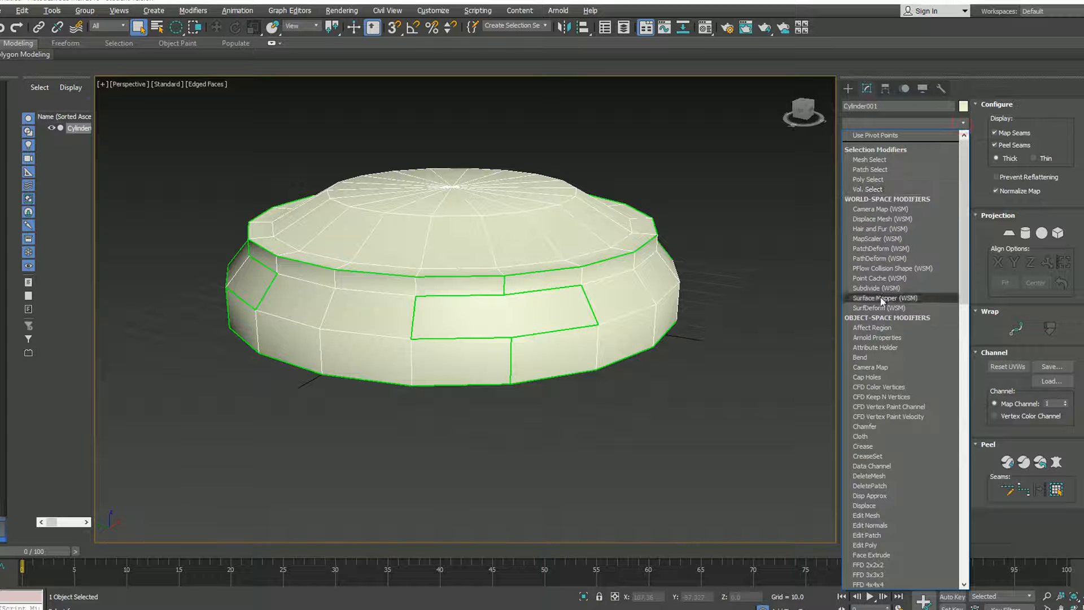
Add an Edit Poly modifier above the unwrap and triangulate the disc with Connect in Vertex mode.
{"action": "scroll", "scroll_direction": "down", "scroll_amount": 3}
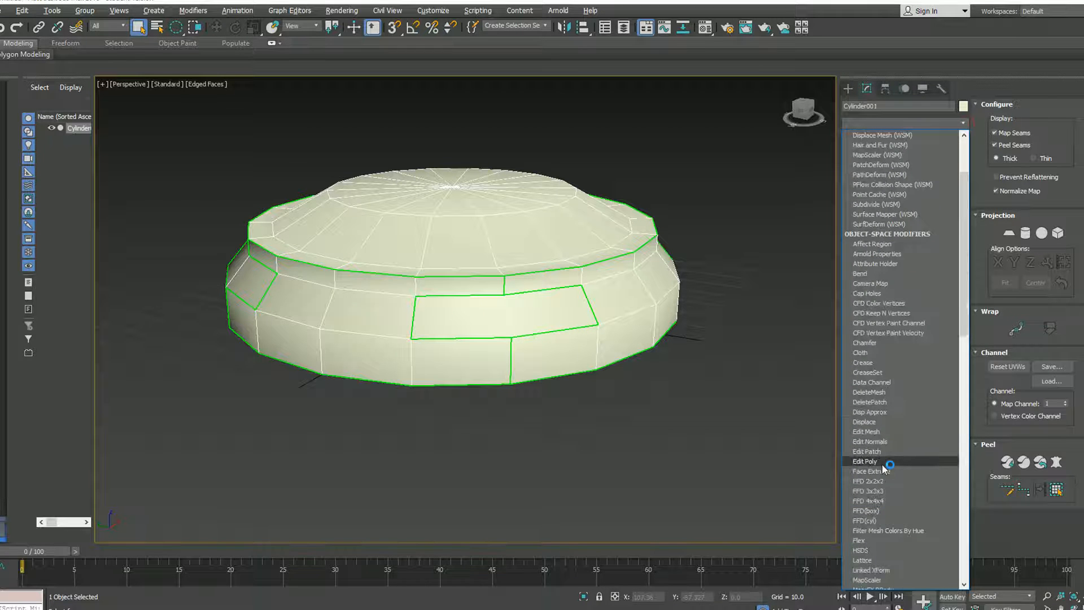
{"action": "left_click", "coordinate": [865, 461]}
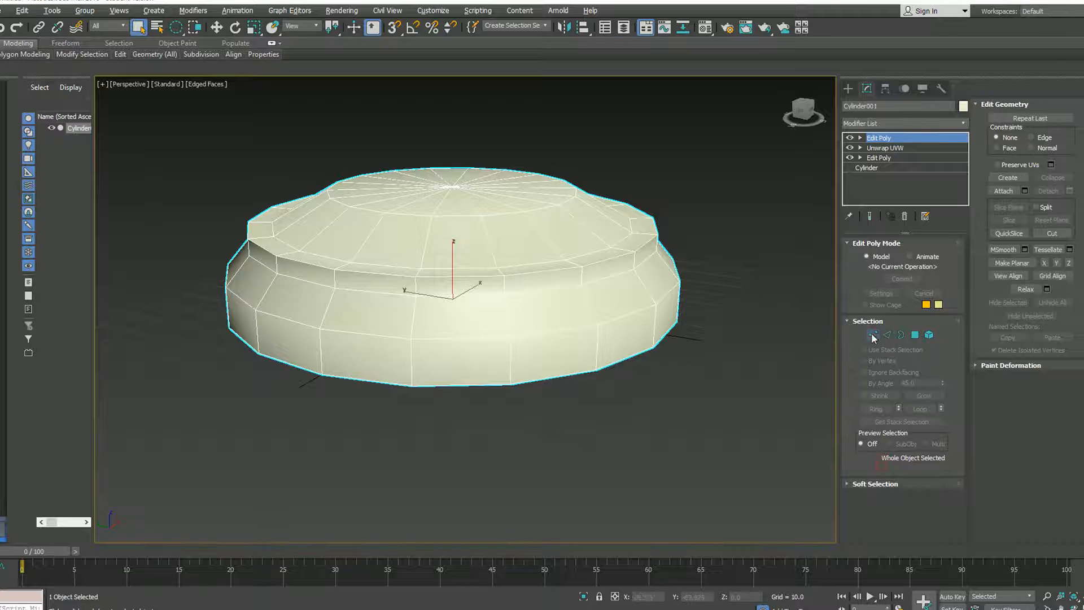
{"action": "left_click", "coordinate": [873, 336]}
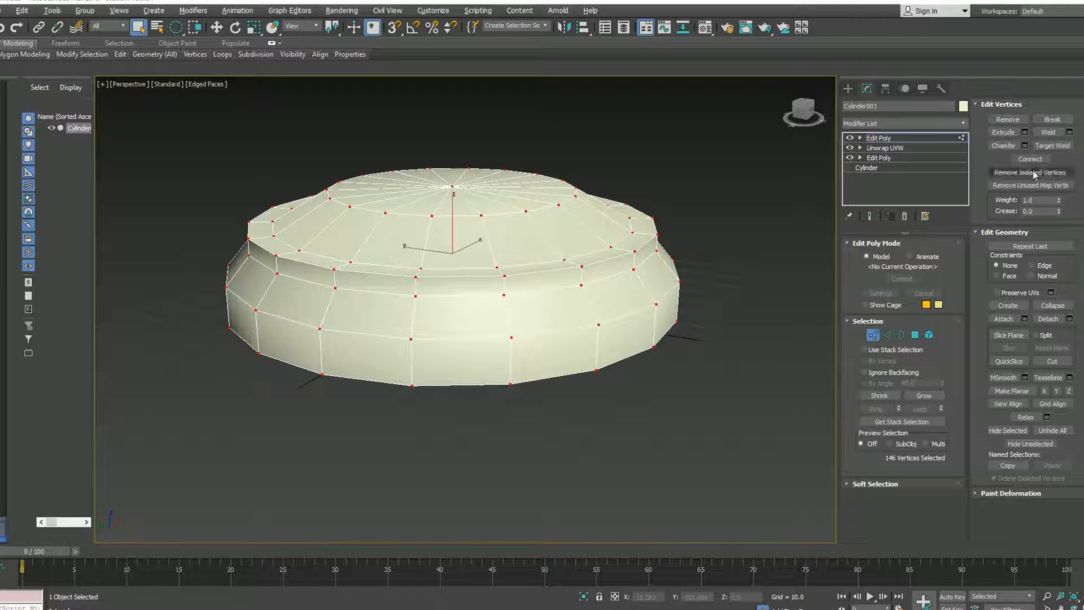
{"action": "left_click", "coordinate": [1030, 172]}
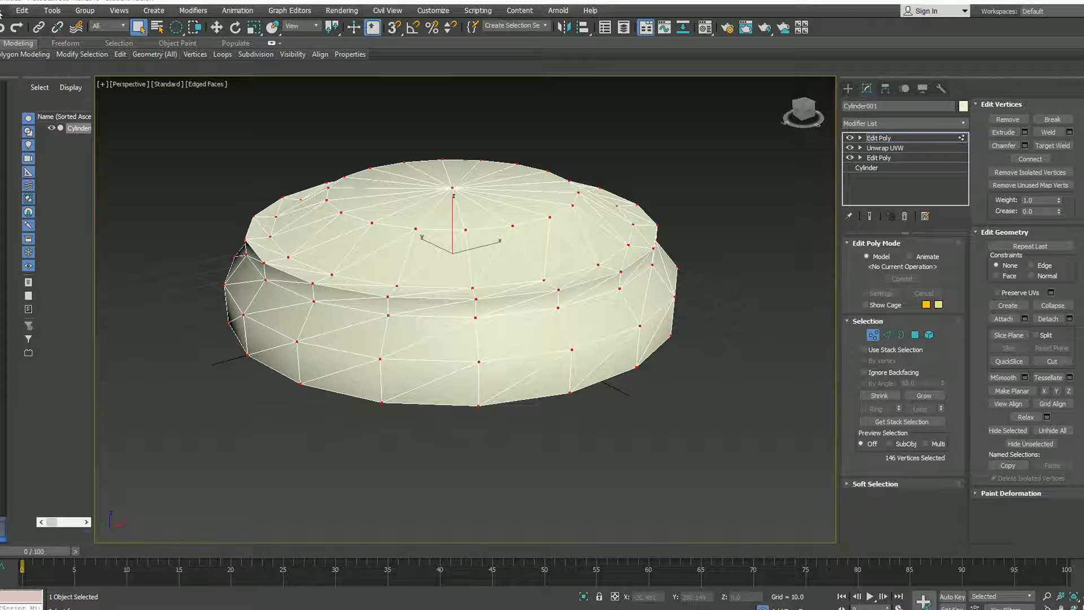
Start Export Selected for the disc mesh from the File menu.
{"action": "left_click", "coordinate": [9, 183]}
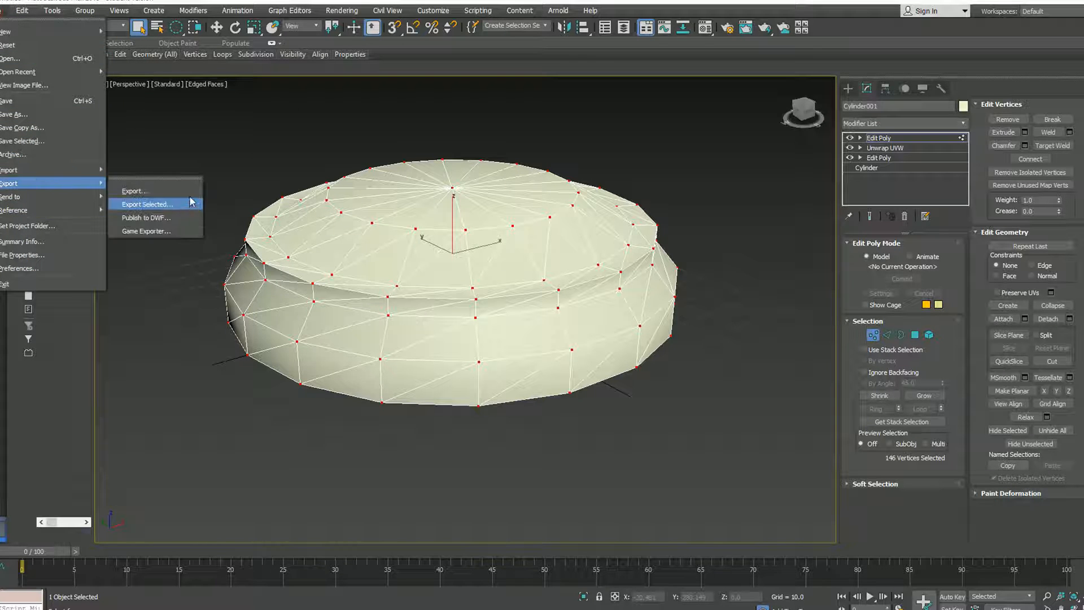
{"action": "mouse_move", "coordinate": [134, 191]}
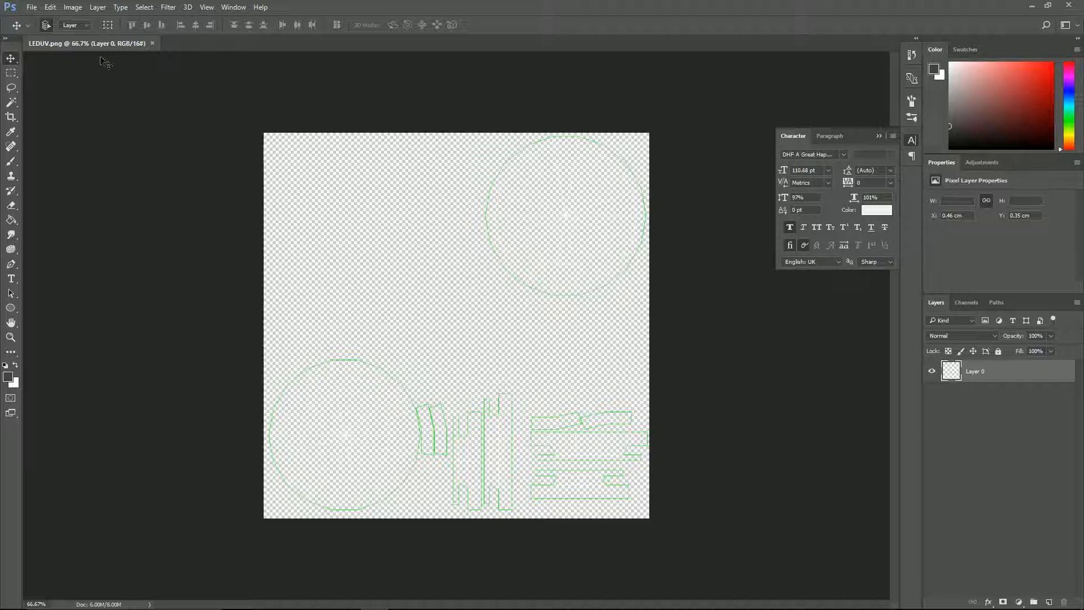
{"action": "mouse_move", "coordinate": [335, 434]}
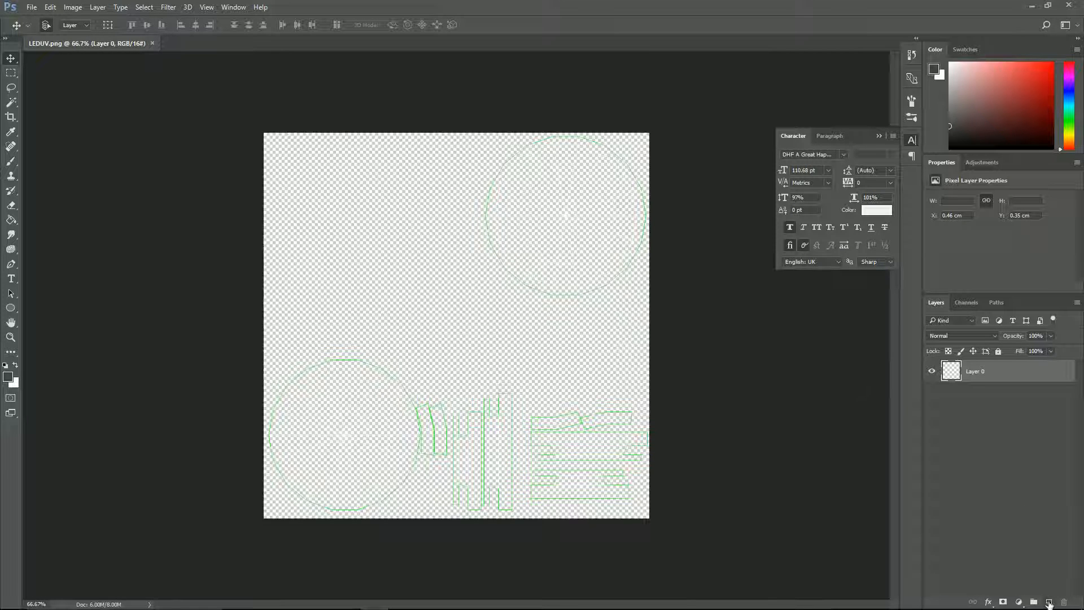
Add a new layer and pick a grey foreground colour for the background fill.
{"action": "left_click", "coordinate": [1046, 602]}
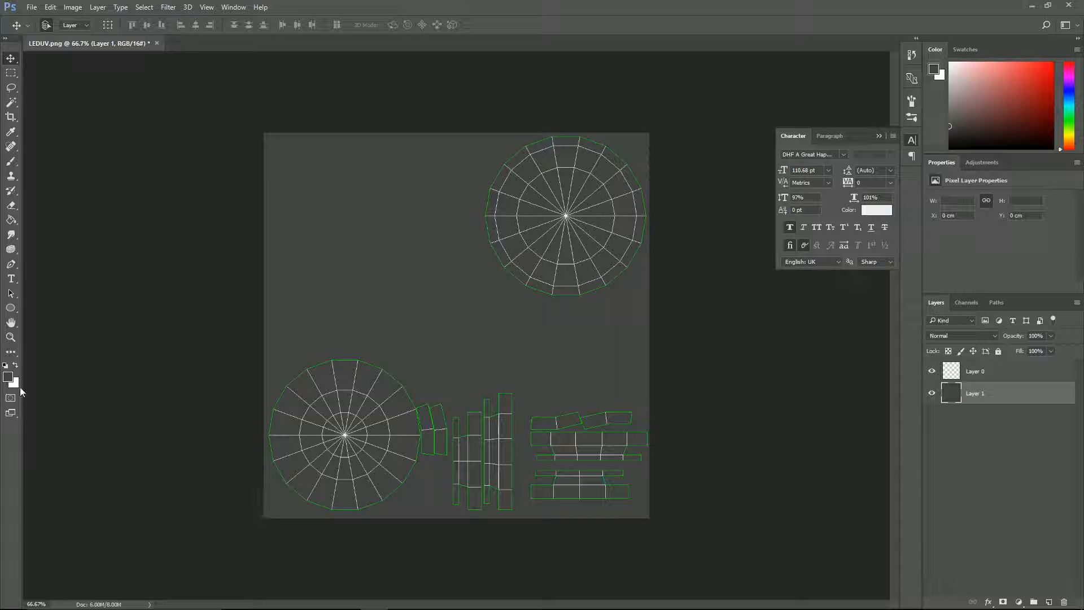
{"action": "left_click", "coordinate": [9, 379]}
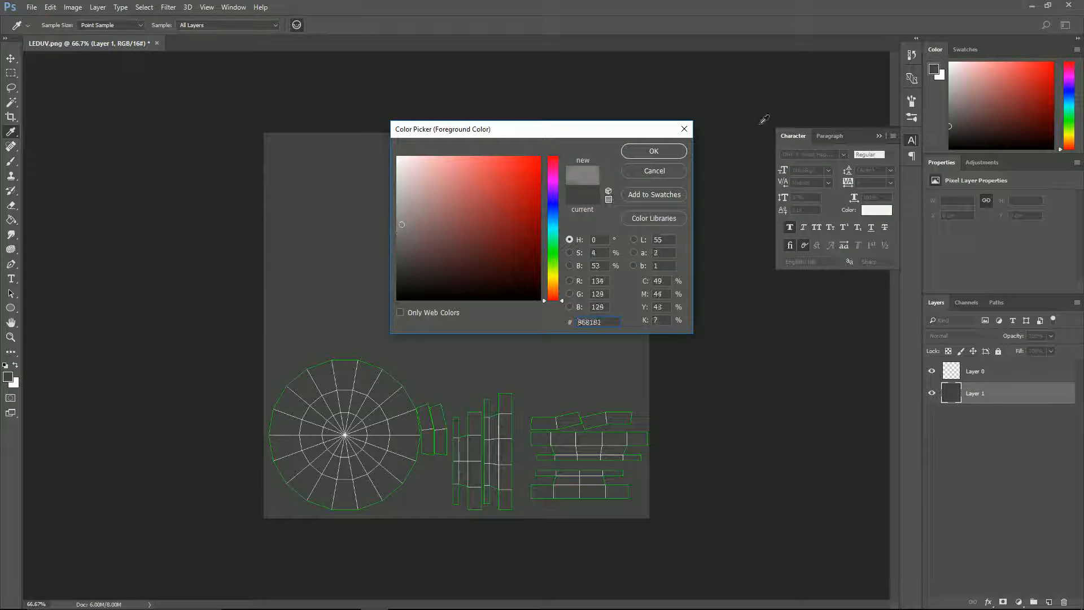
{"action": "left_click", "coordinate": [652, 150]}
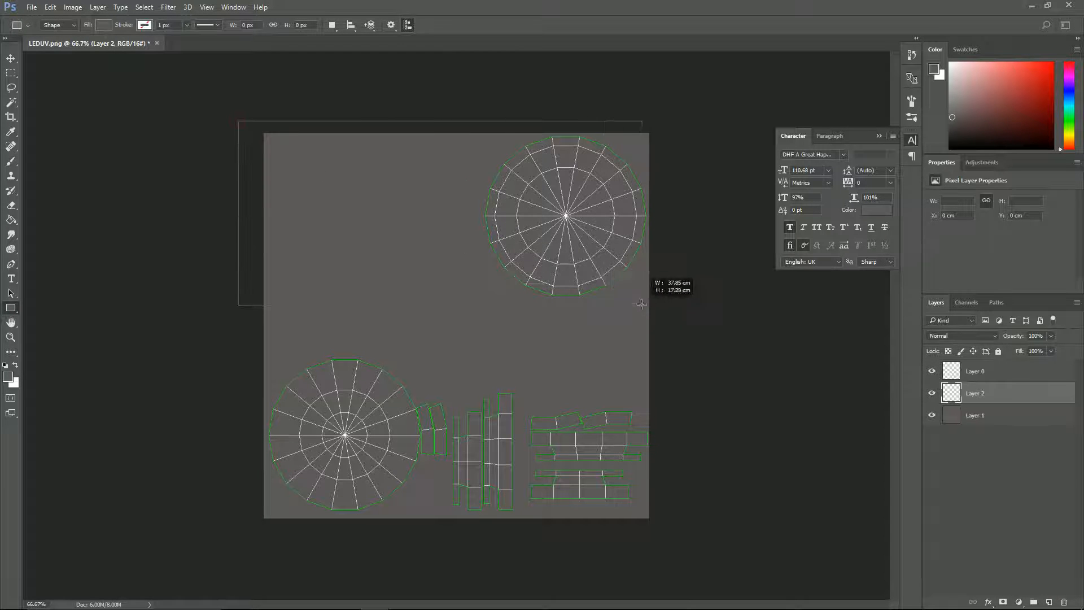
Draw a rectangle over the top half of the canvas and bring up its gradient fill settings.
{"action": "left_click_drag", "start_coordinate": [640, 304], "coordinate": [655, 299]}
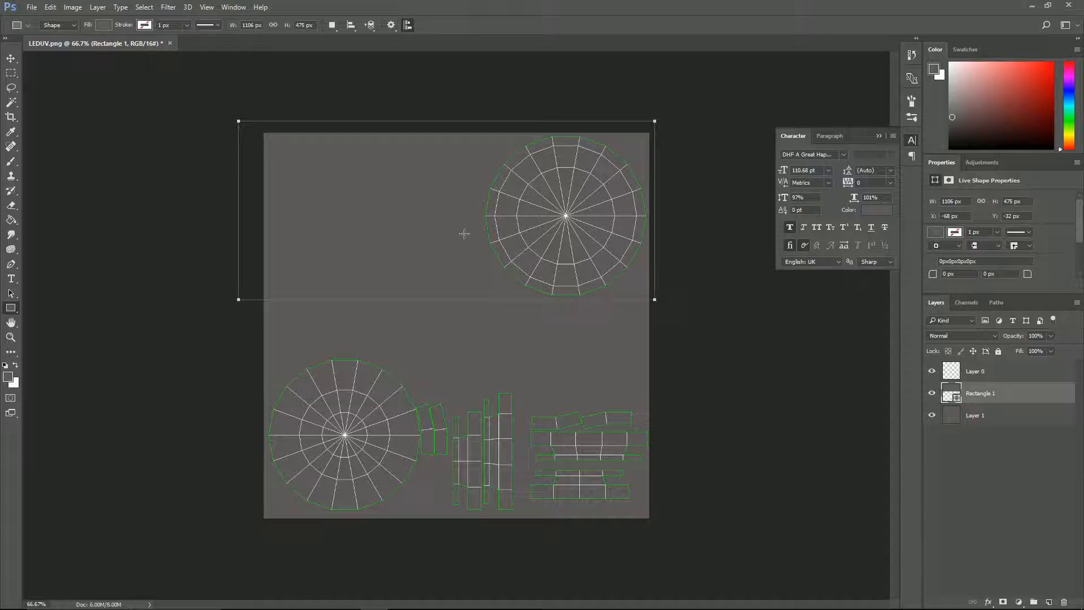
{"action": "left_click", "coordinate": [104, 26]}
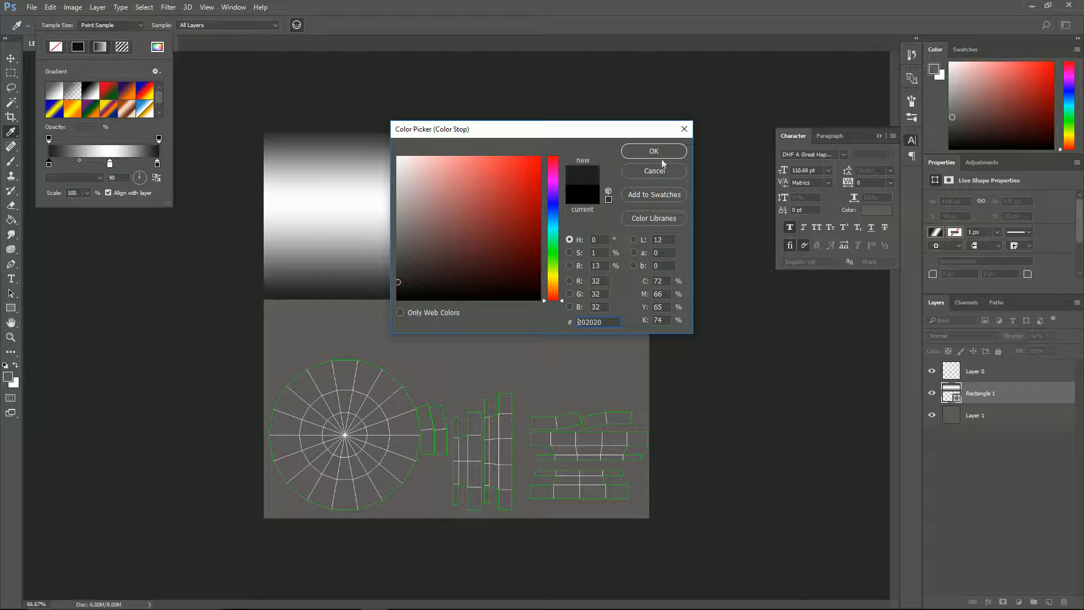
Widen the white band between dark stops in the rectangle's gradient and stretch the rectangle to the canvas edges.
{"action": "left_click", "coordinate": [653, 150]}
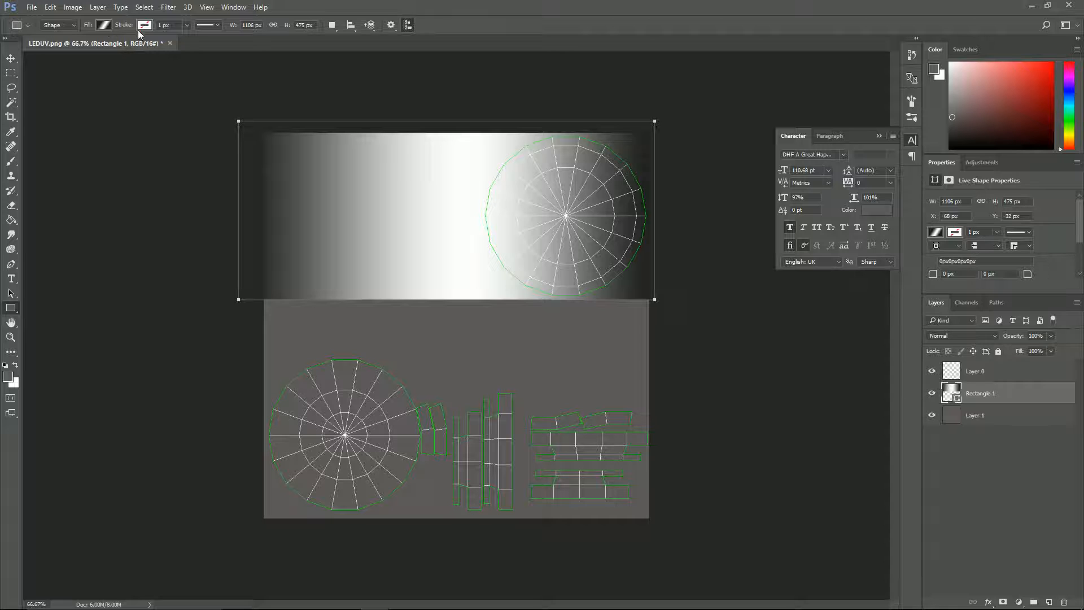
{"action": "left_click", "coordinate": [144, 24]}
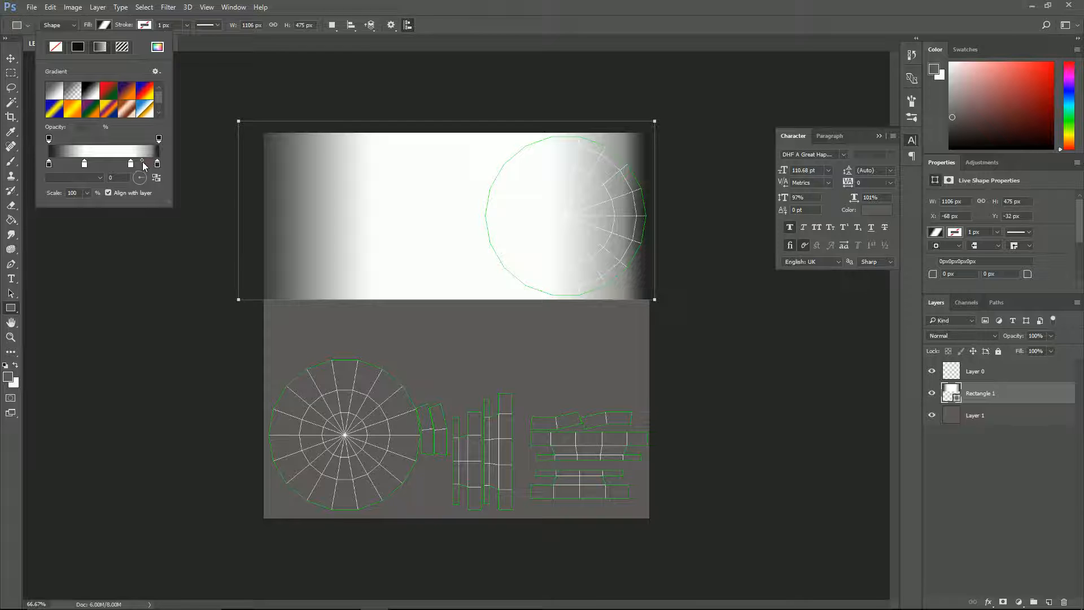
{"action": "left_click_drag", "start_coordinate": [142, 163], "coordinate": [129, 162]}
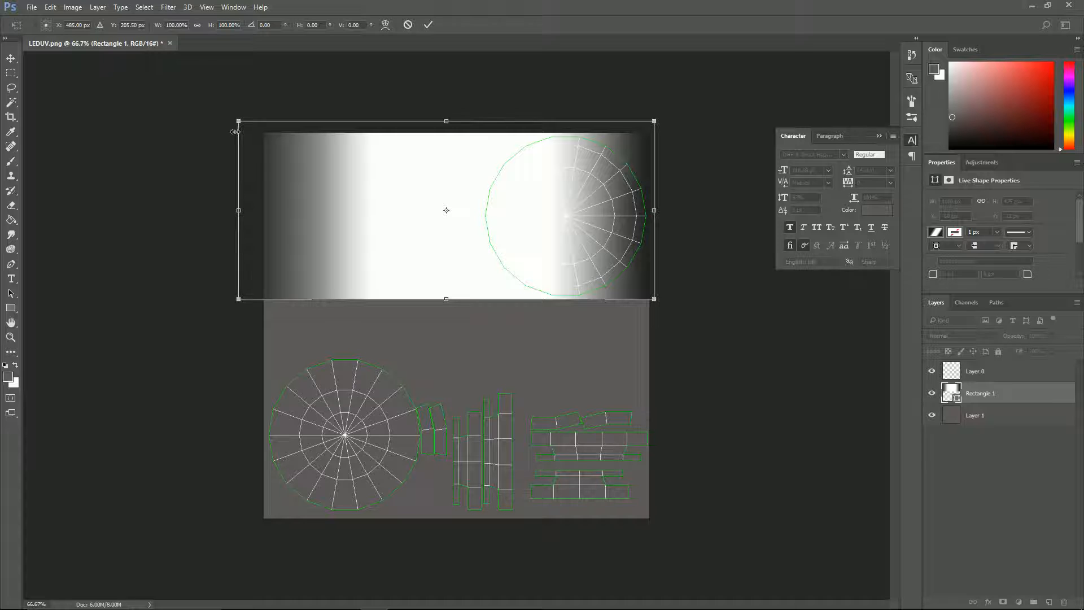
{"action": "left_click_drag", "start_coordinate": [237, 121], "coordinate": [258, 128]}
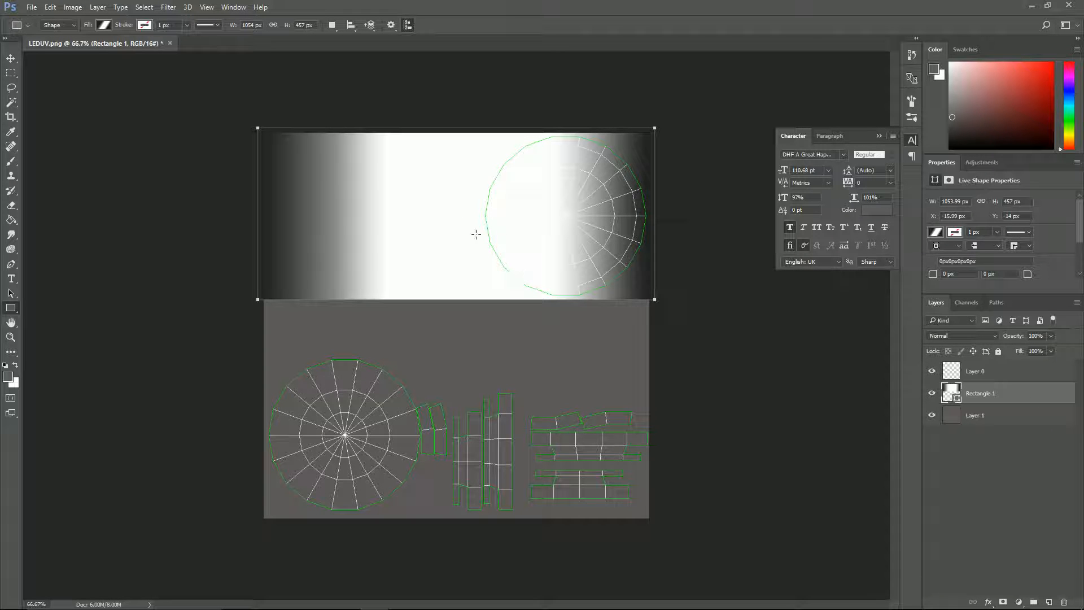
Change the dark gradient stop to hex 212121 in the rectangle's Fill gradient.
{"action": "left_click", "coordinate": [104, 25]}
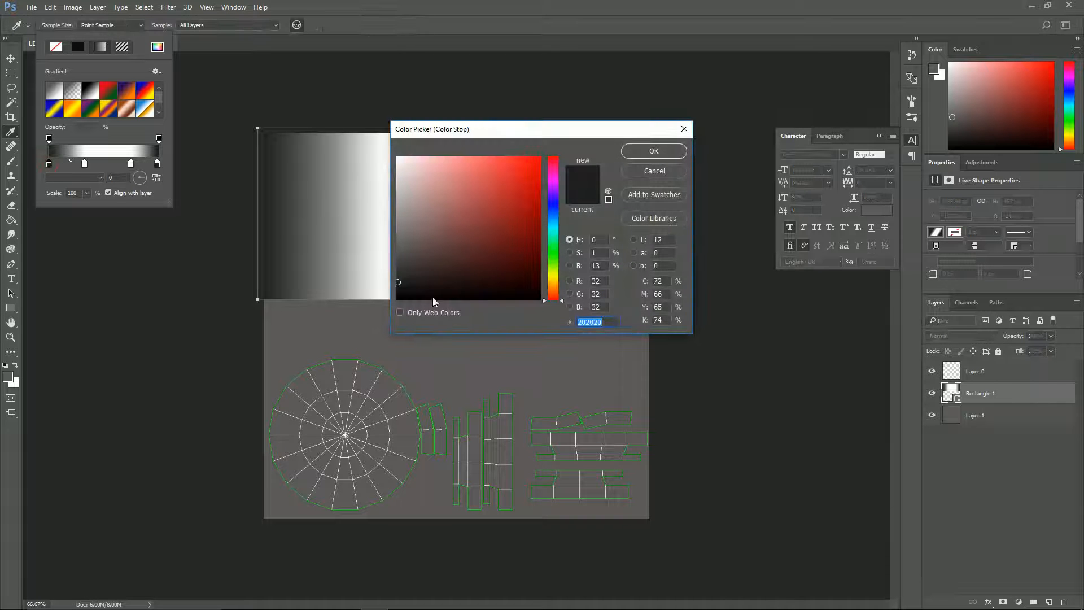
{"action": "left_click", "coordinate": [397, 265]}
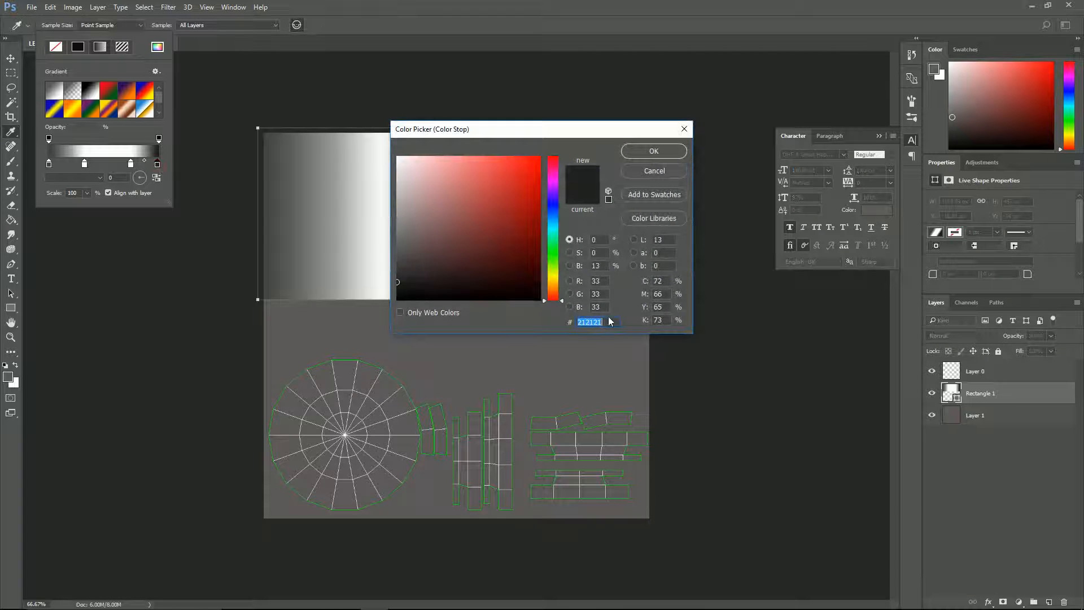
{"action": "left_click", "coordinate": [652, 150]}
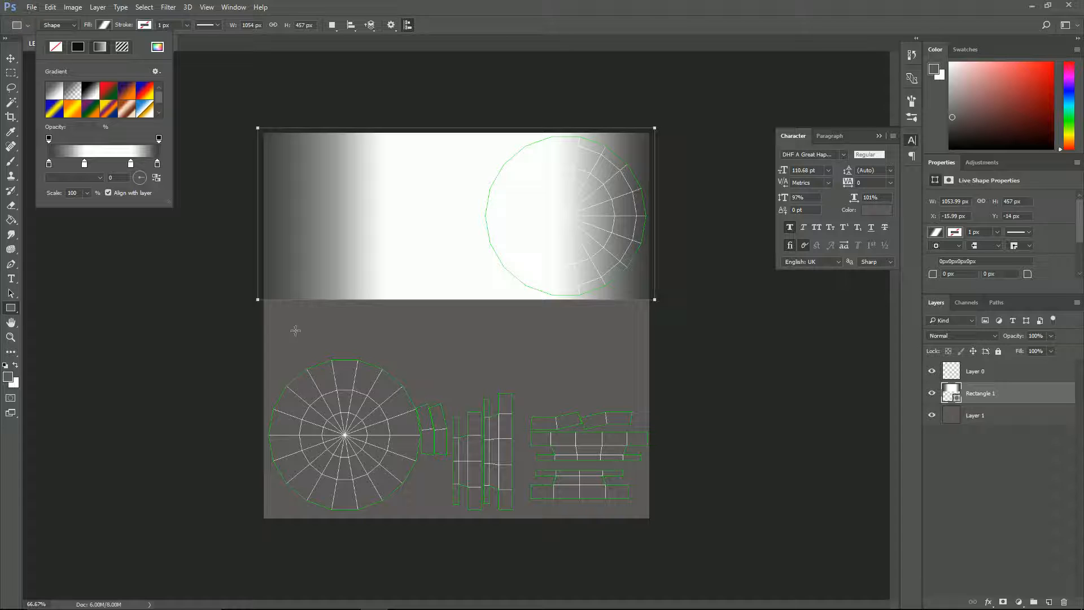
Hide the UV wireframe layer (Layer 0) and save the gradient texture file.
{"action": "left_click", "coordinate": [932, 370]}
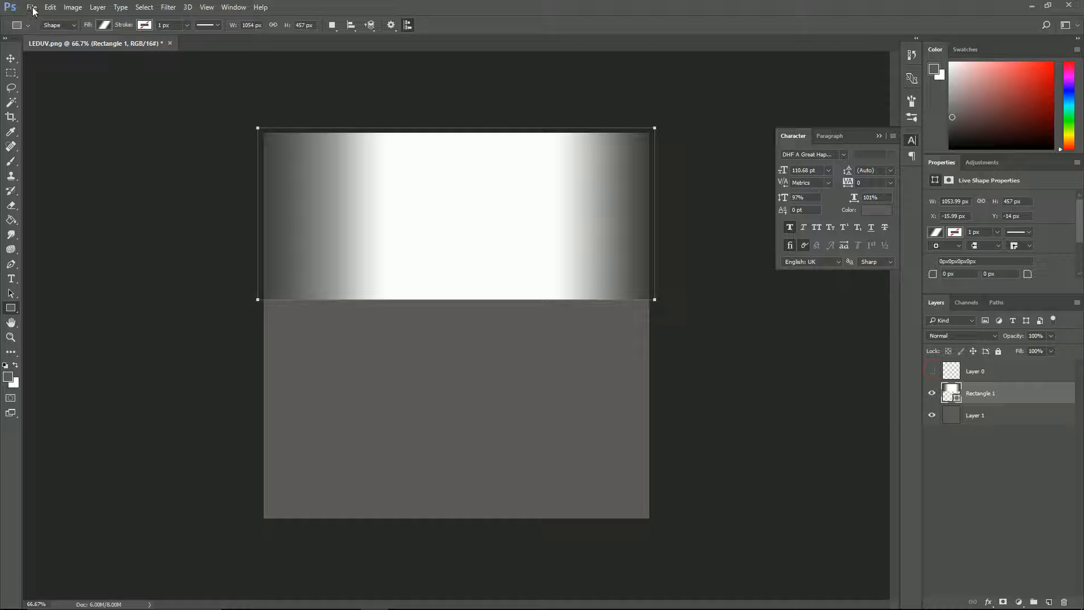
{"action": "left_click", "coordinate": [32, 7]}
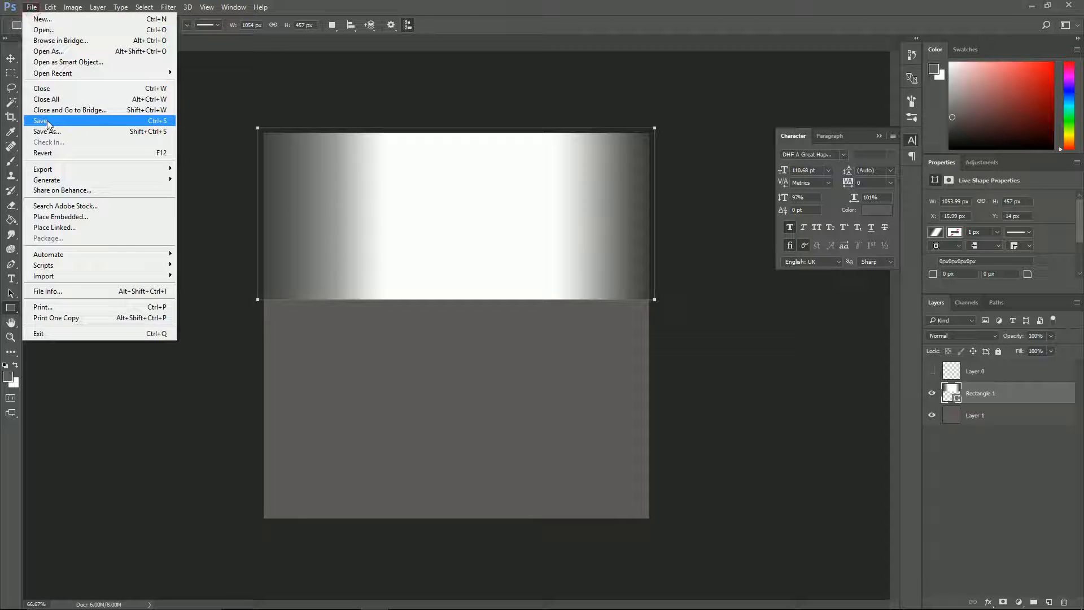
{"action": "mouse_move", "coordinate": [69, 110]}
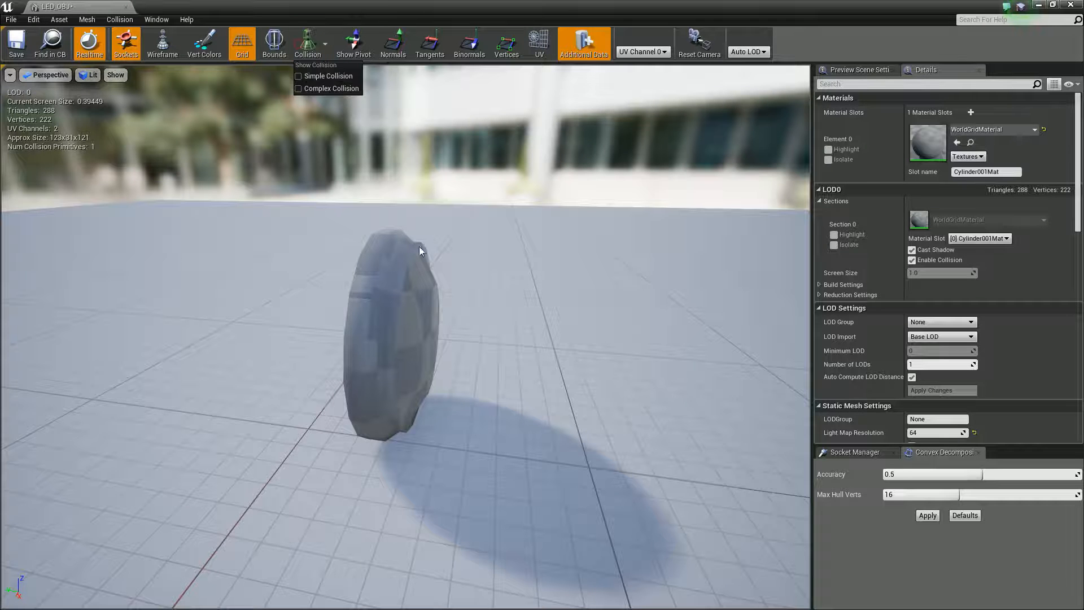
Close the mesh preview and drop LED_OBJ into the level, duplicated into four discs in a row.
{"action": "left_click", "coordinate": [326, 75]}
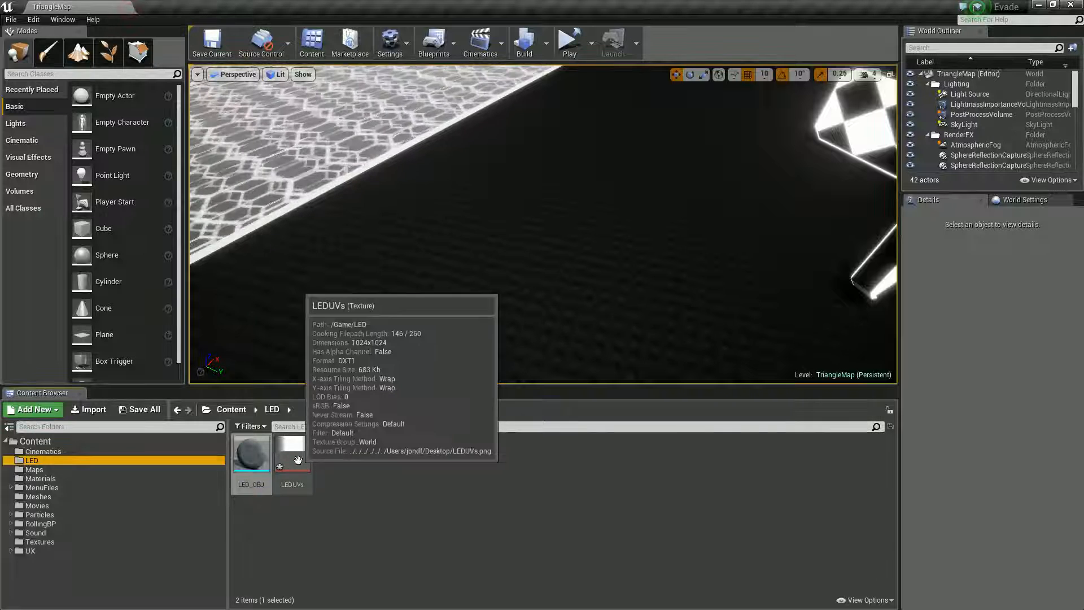
{"action": "double_click", "coordinate": [291, 450]}
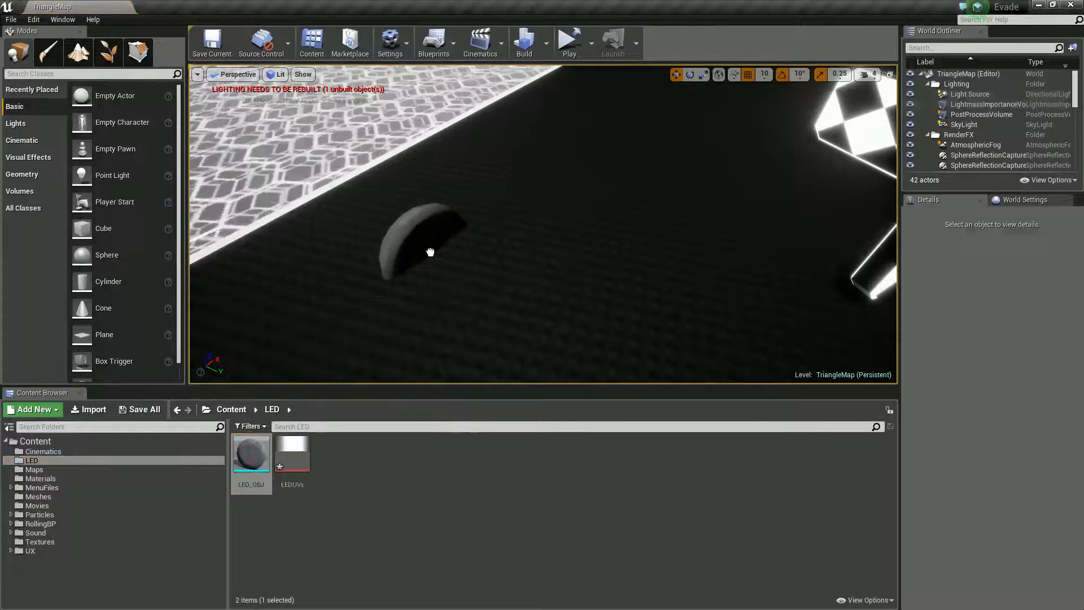
{"action": "left_click", "coordinate": [421, 248]}
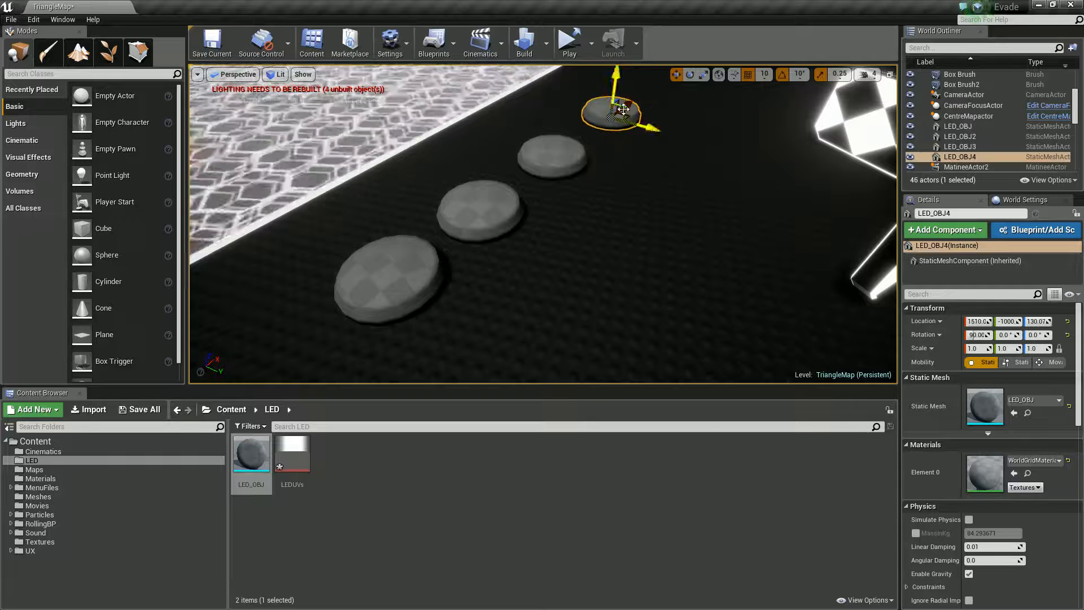
{"action": "mouse_move", "coordinate": [251, 453]}
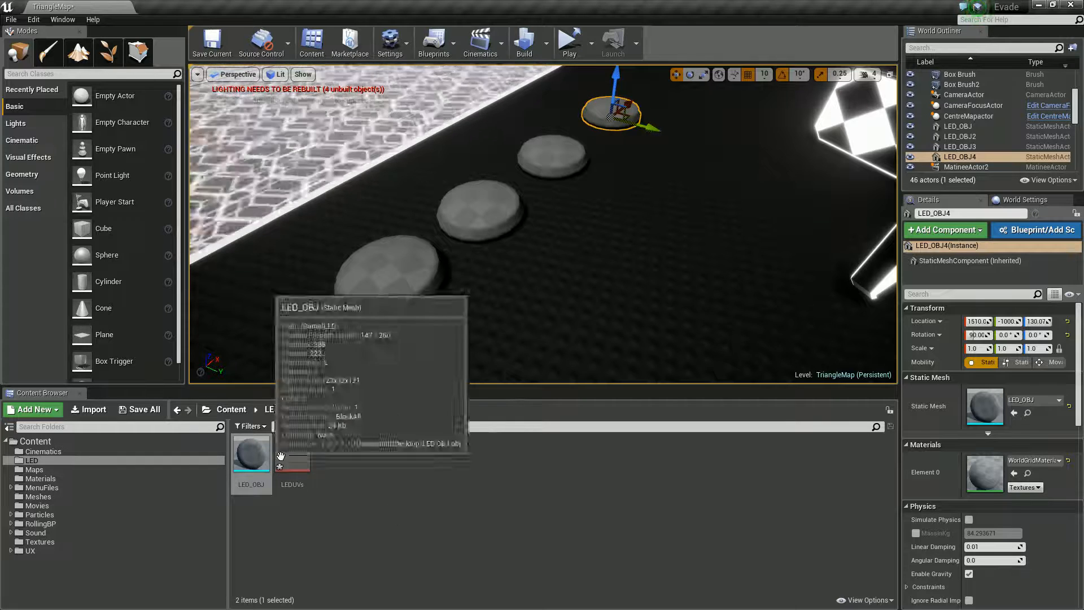
Create LEDUVs_Mat from the LEDUVs texture and open it in the Material Editor.
{"action": "right_click", "coordinate": [292, 453]}
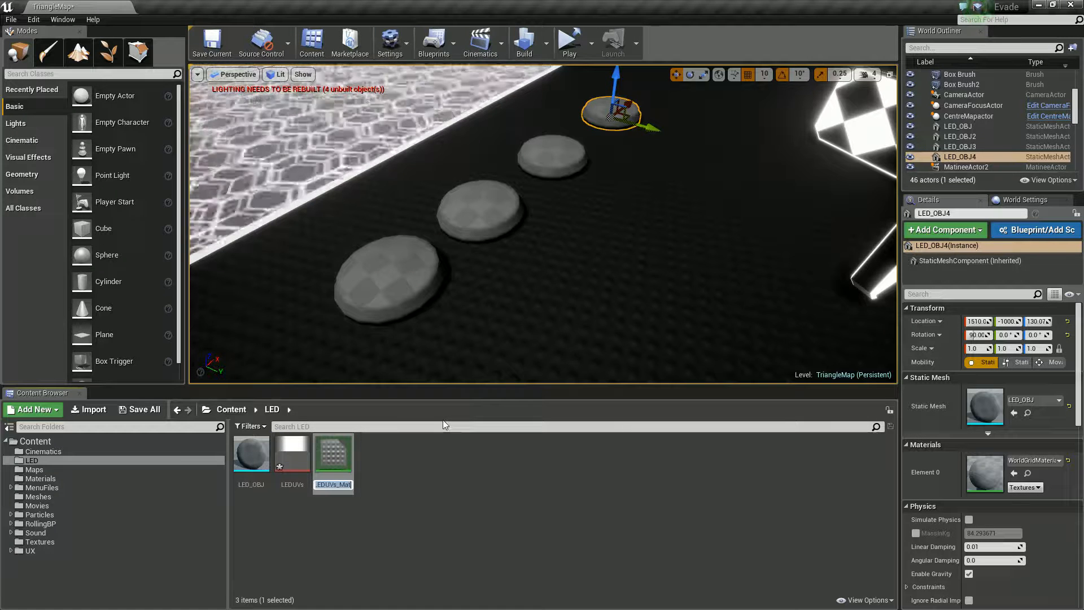
{"action": "mouse_move", "coordinate": [333, 462]}
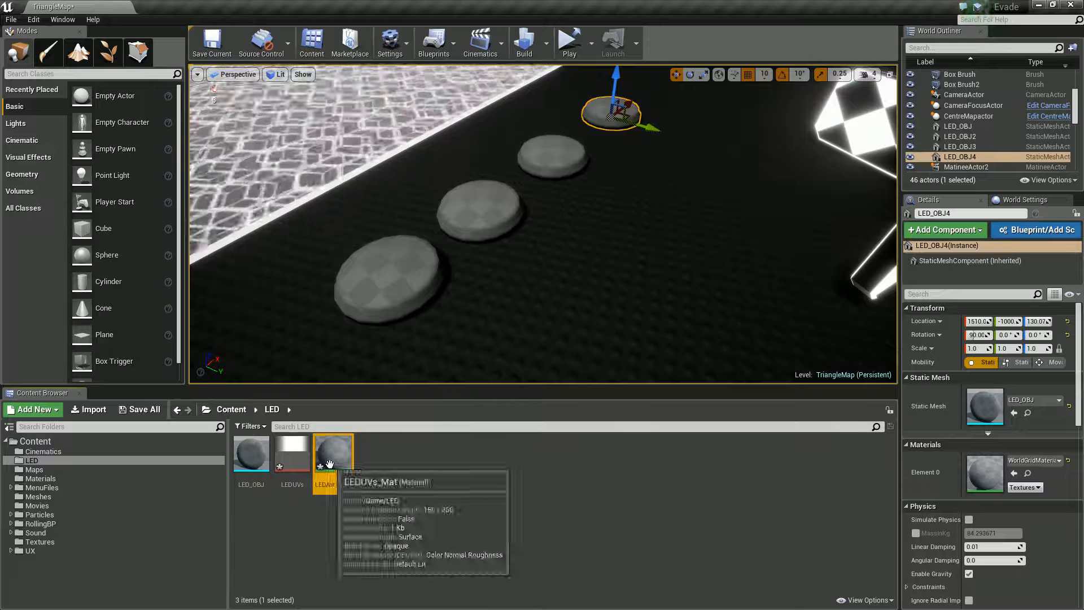
{"action": "double_click", "coordinate": [332, 453]}
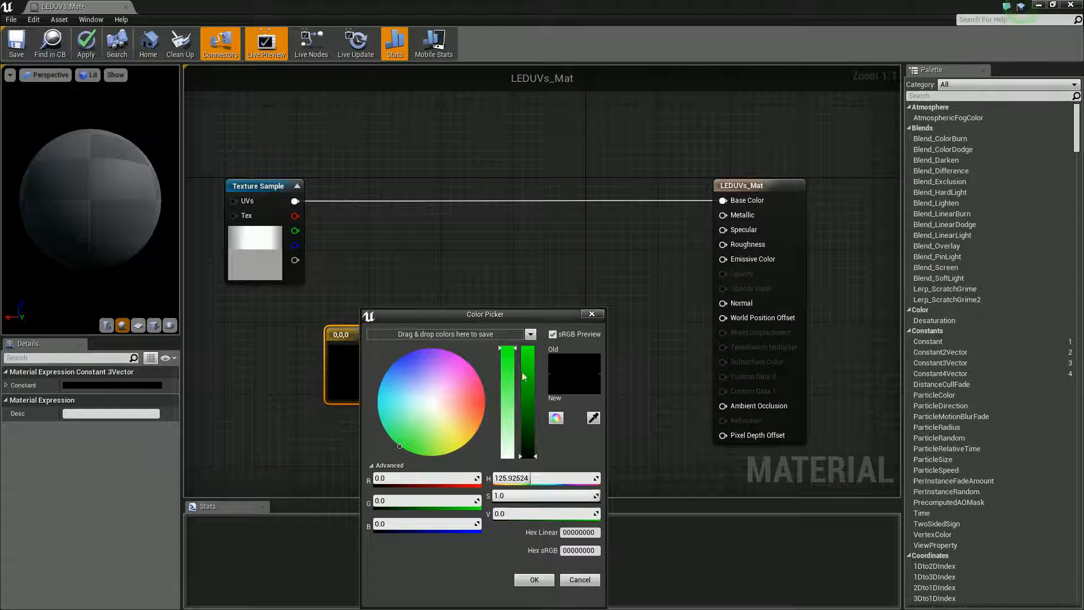
Tint the texture green through a Multiply, boost by 12 in a second Multiply, and add a Panner to its UVs.
{"action": "left_click", "coordinate": [533, 580]}
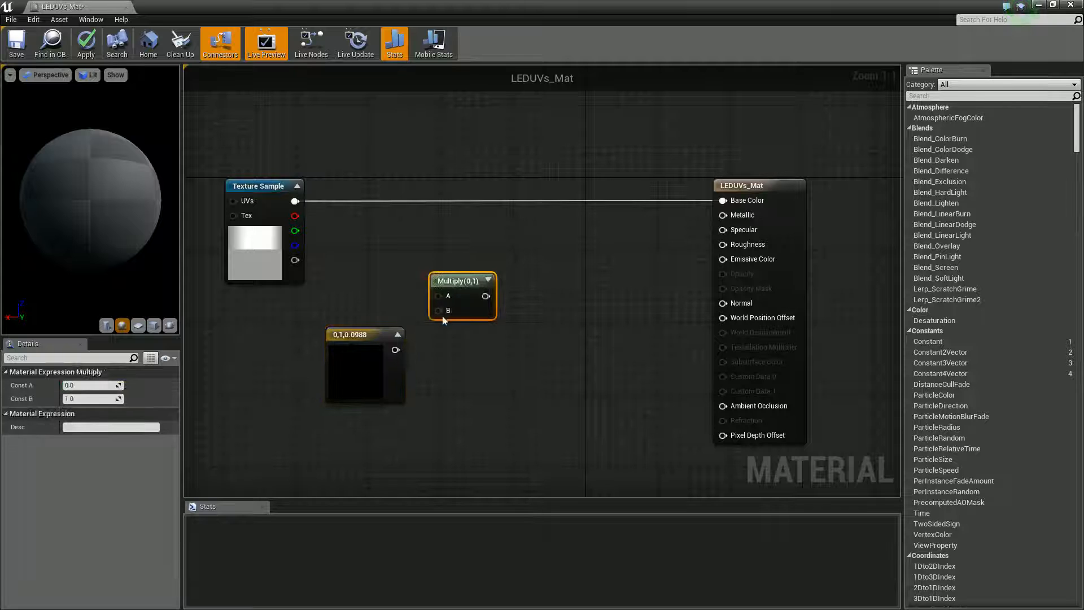
{"action": "left_click_drag", "start_coordinate": [396, 350], "coordinate": [439, 296]}
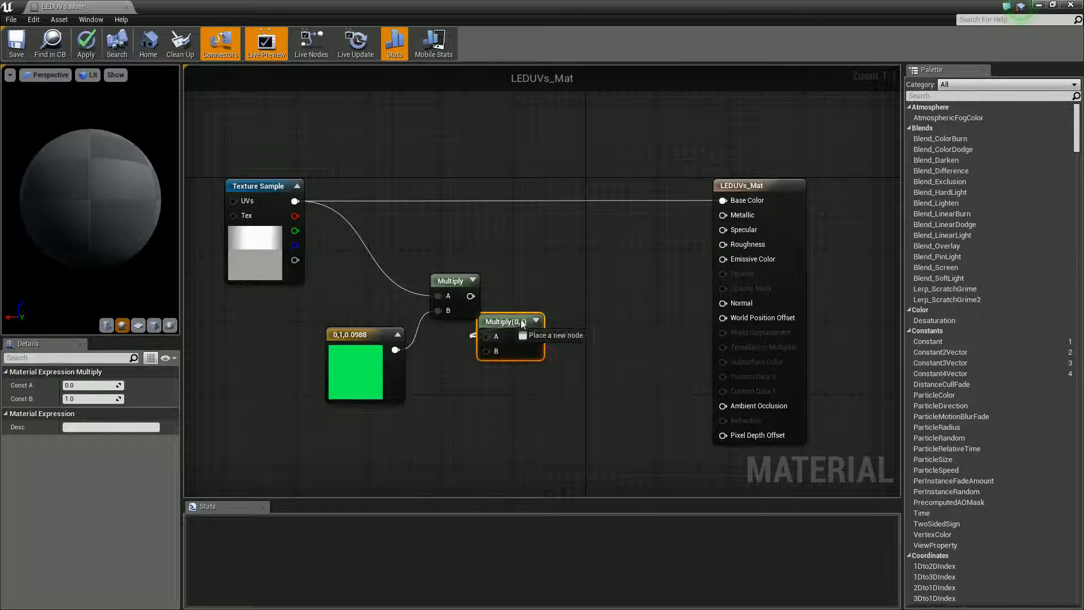
{"action": "left_click_drag", "start_coordinate": [511, 322], "coordinate": [583, 312]}
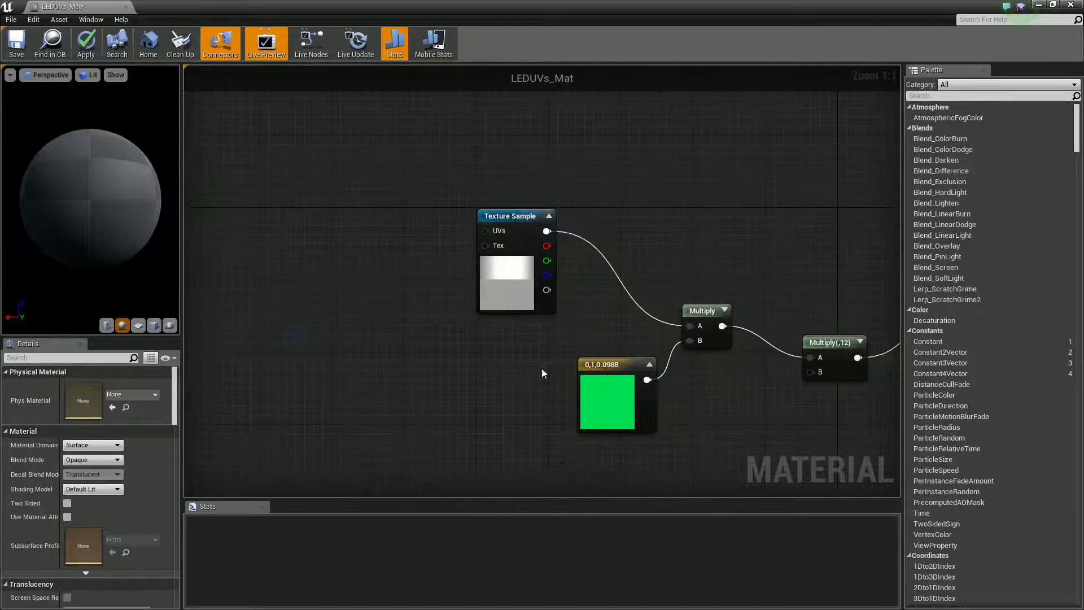
{"action": "type", "text": "pan"}
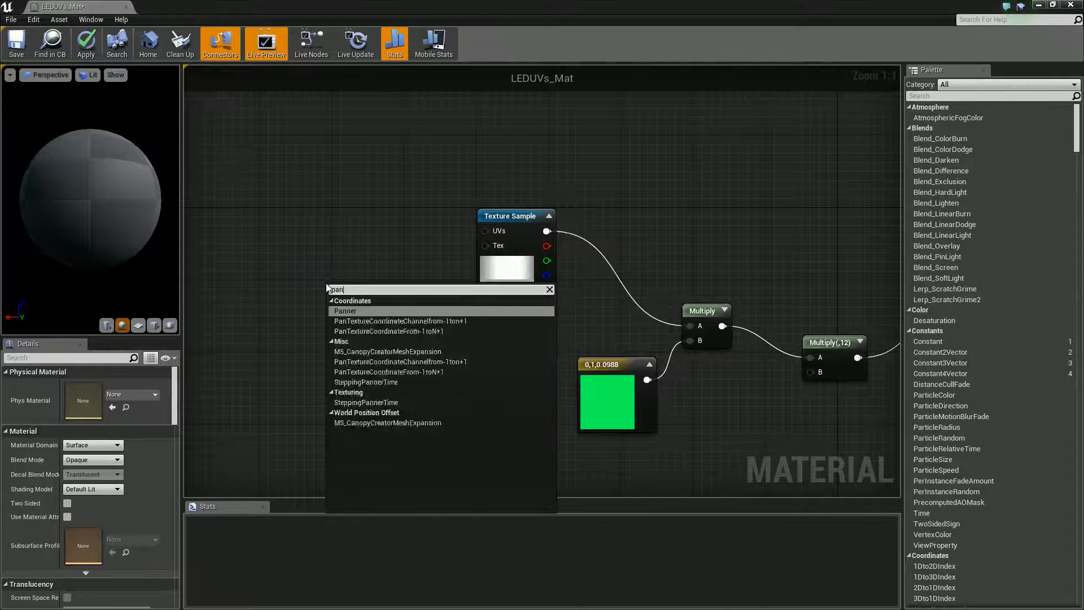
{"action": "left_click", "coordinate": [345, 310]}
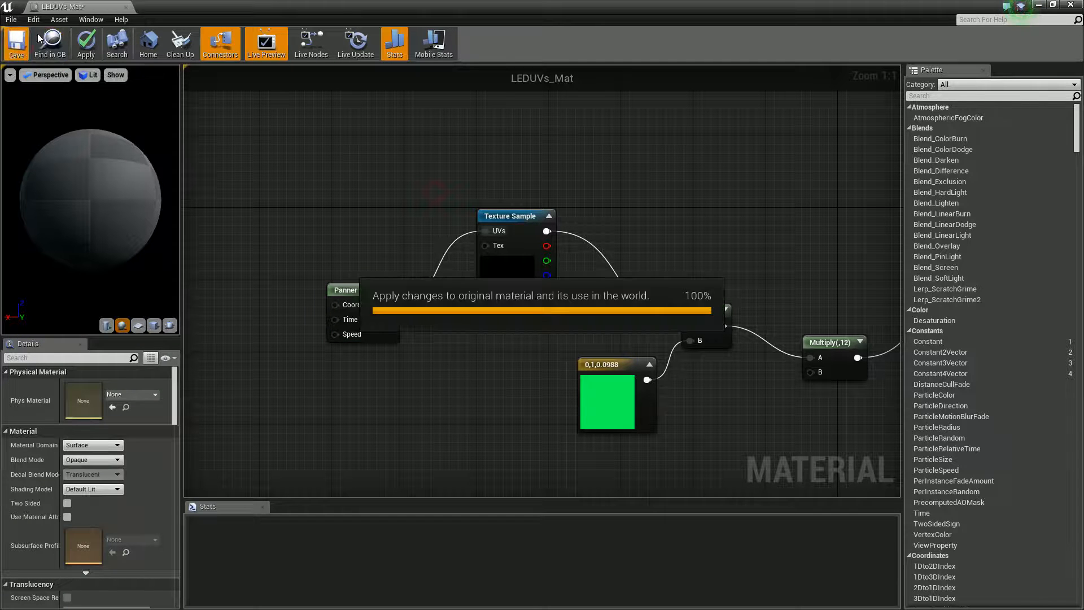
Apply the material changes and save the LEDUVs_Mat asset.
{"action": "left_click", "coordinate": [16, 44]}
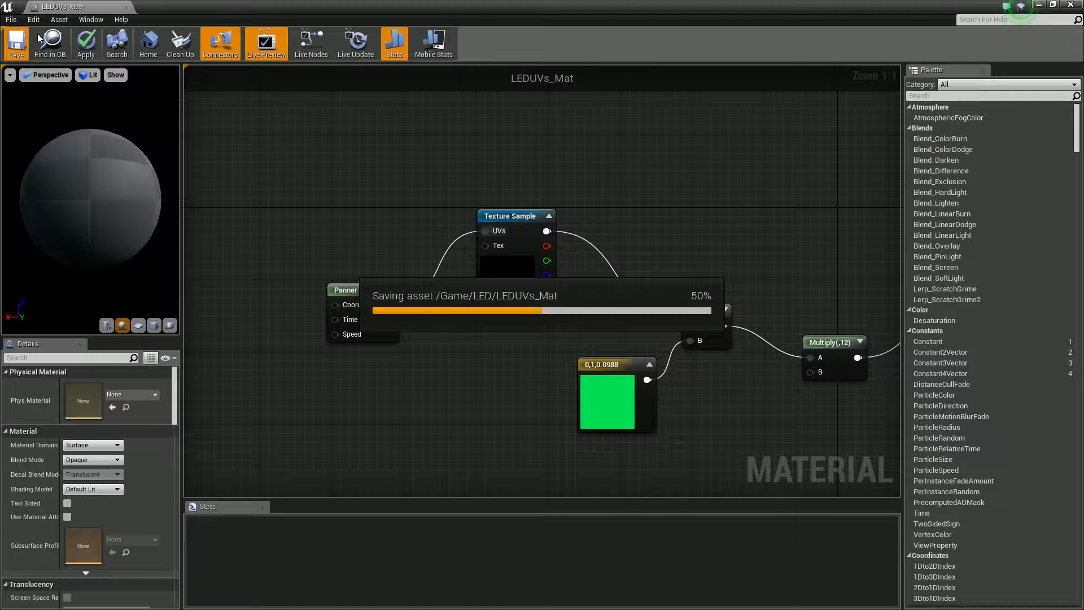
{"action": "left_click", "coordinate": [15, 44]}
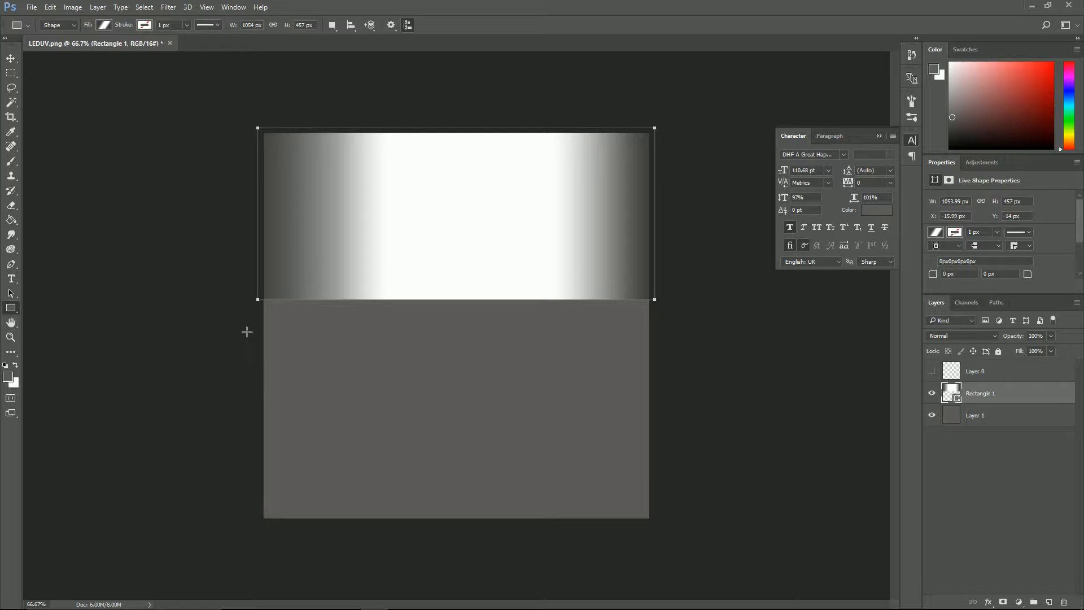
Fill Layer 1 beneath the gradient band with solid black and save the texture.
{"action": "left_click", "coordinate": [975, 415]}
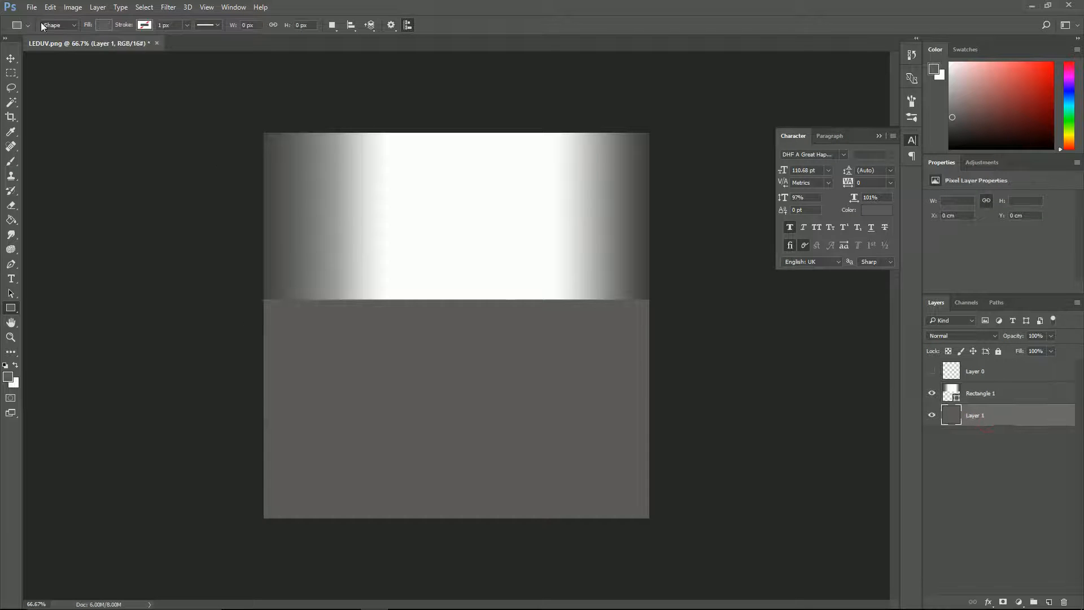
{"action": "left_click", "coordinate": [103, 25]}
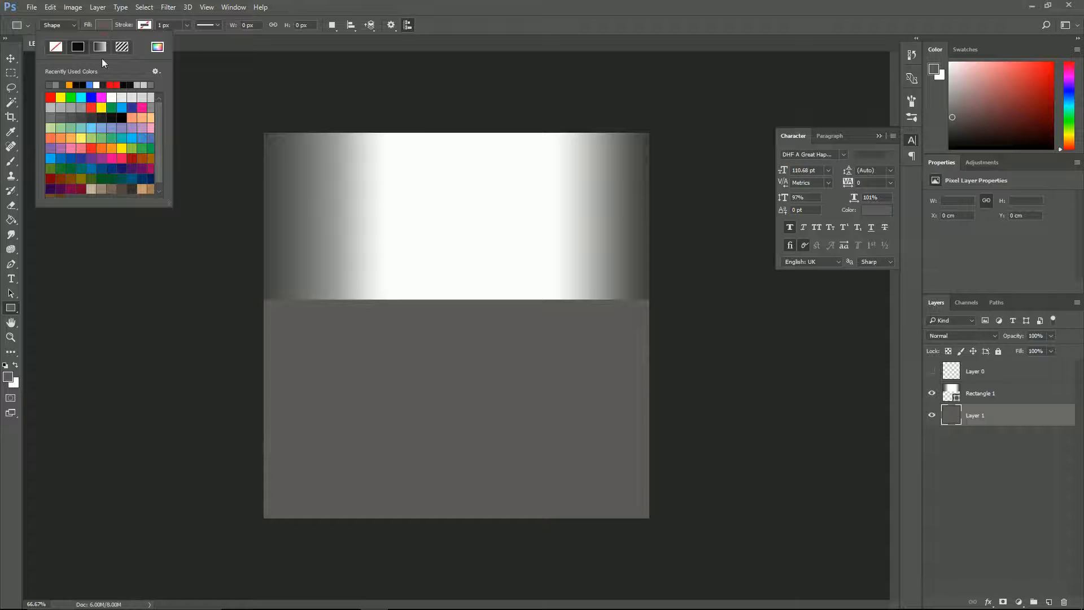
{"action": "left_click", "coordinate": [158, 20]}
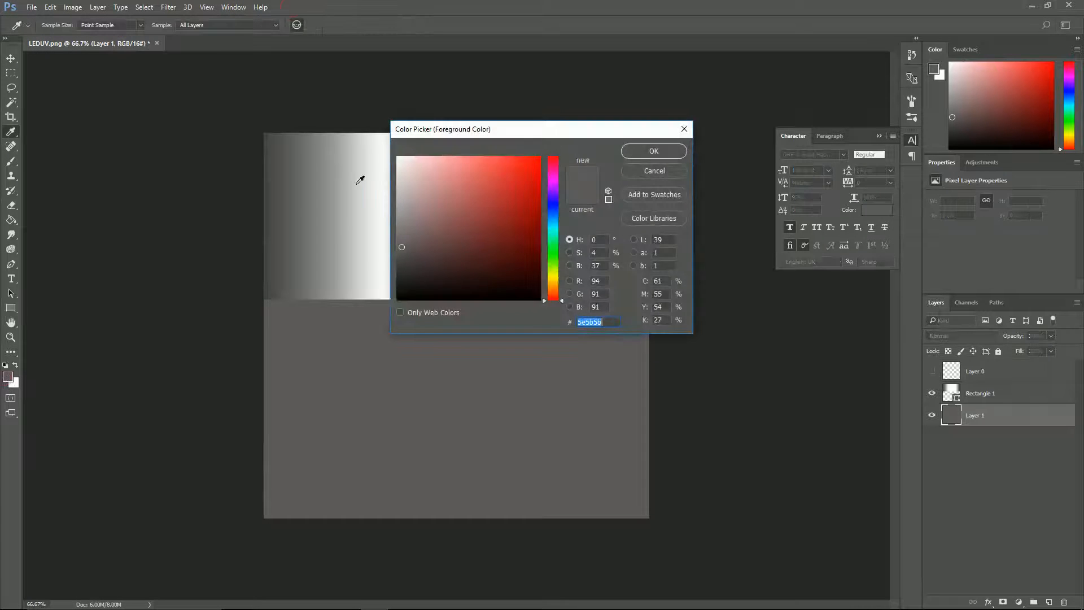
{"action": "left_click", "coordinate": [652, 150]}
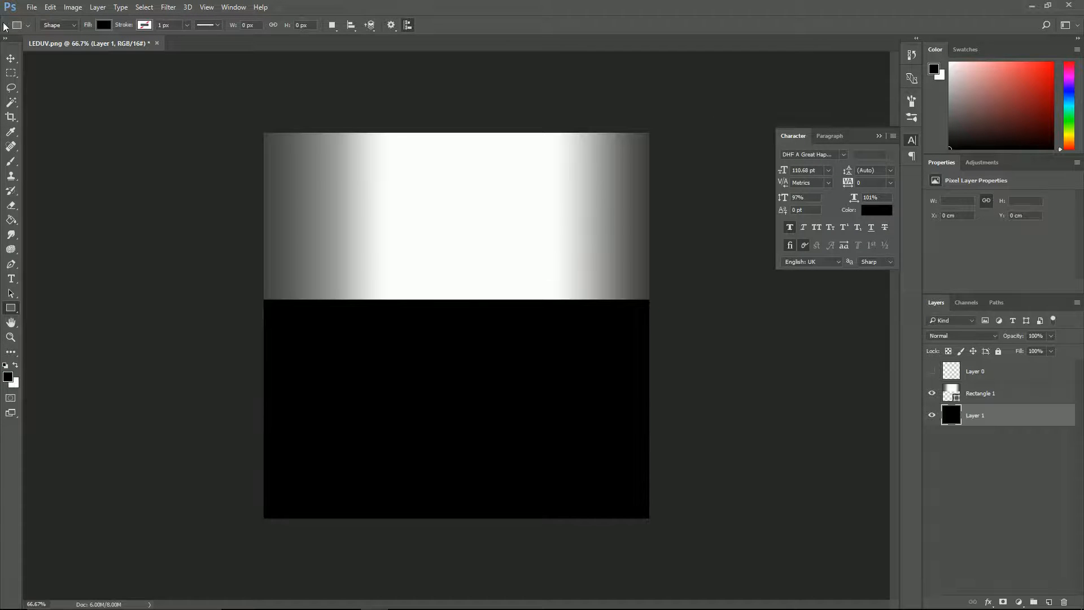
{"action": "left_click", "coordinate": [31, 7]}
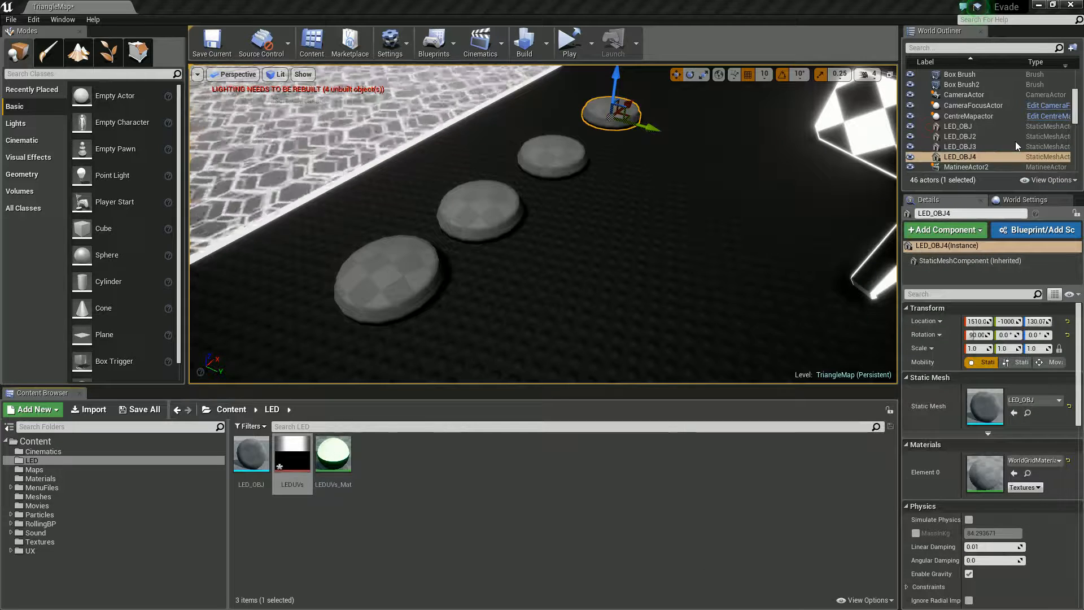
Assign LEDUVs_Mat to Element 0 of the LED_OBJ mesh so all four discs glow green.
{"action": "left_click", "coordinate": [251, 454]}
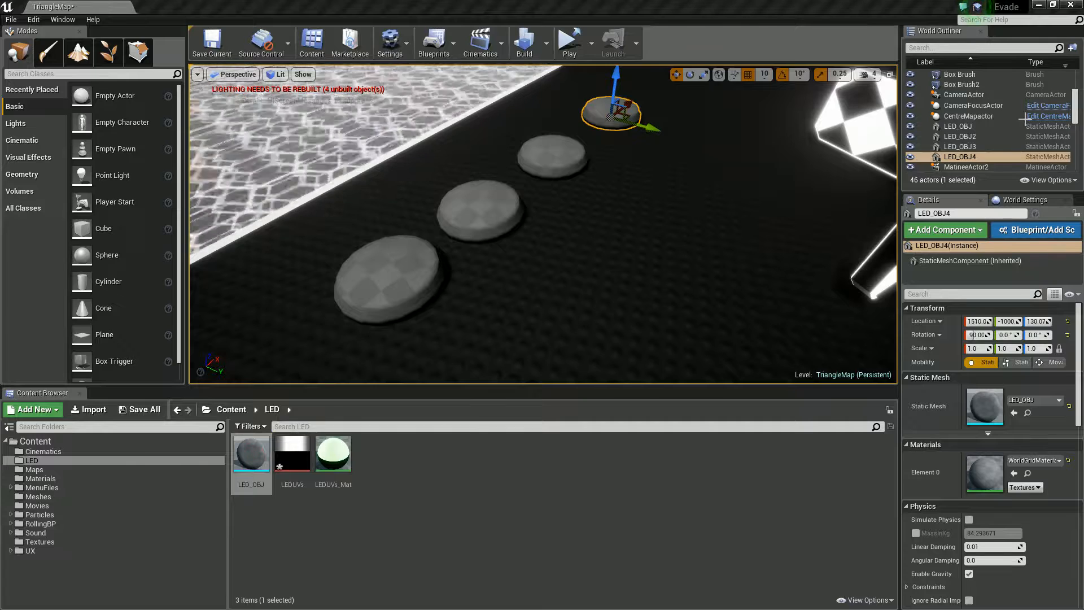
{"action": "double_click", "coordinate": [251, 453]}
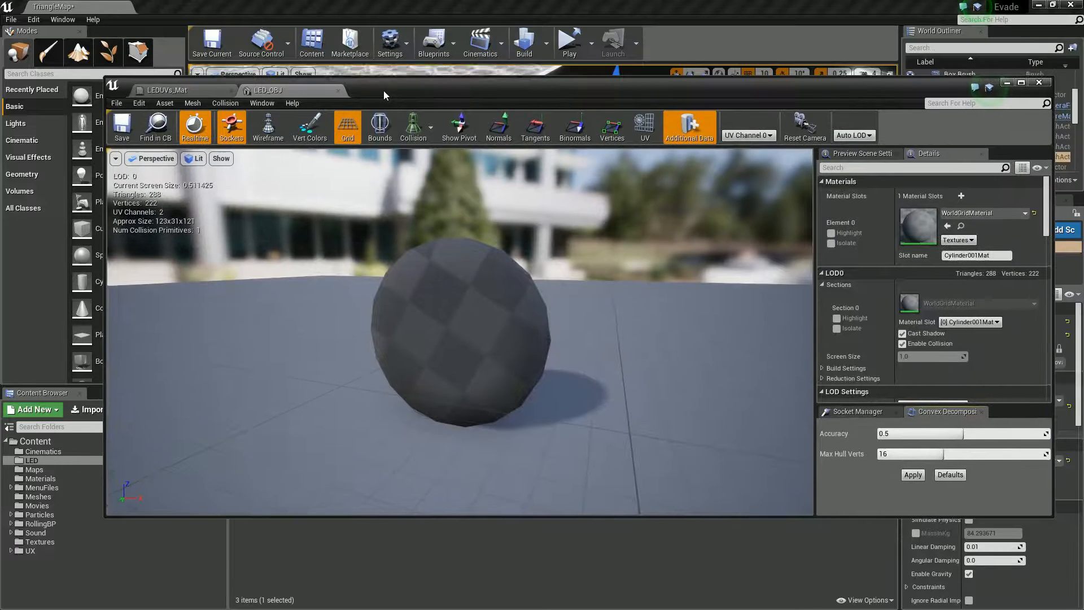
{"action": "left_click", "coordinate": [1030, 214]}
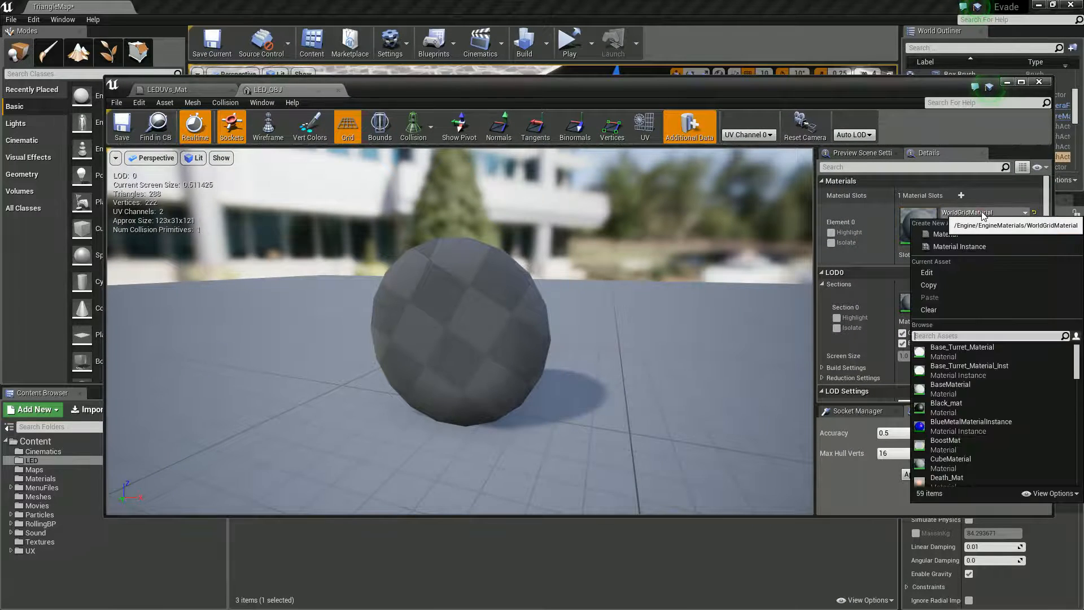
{"action": "type", "text": "led"}
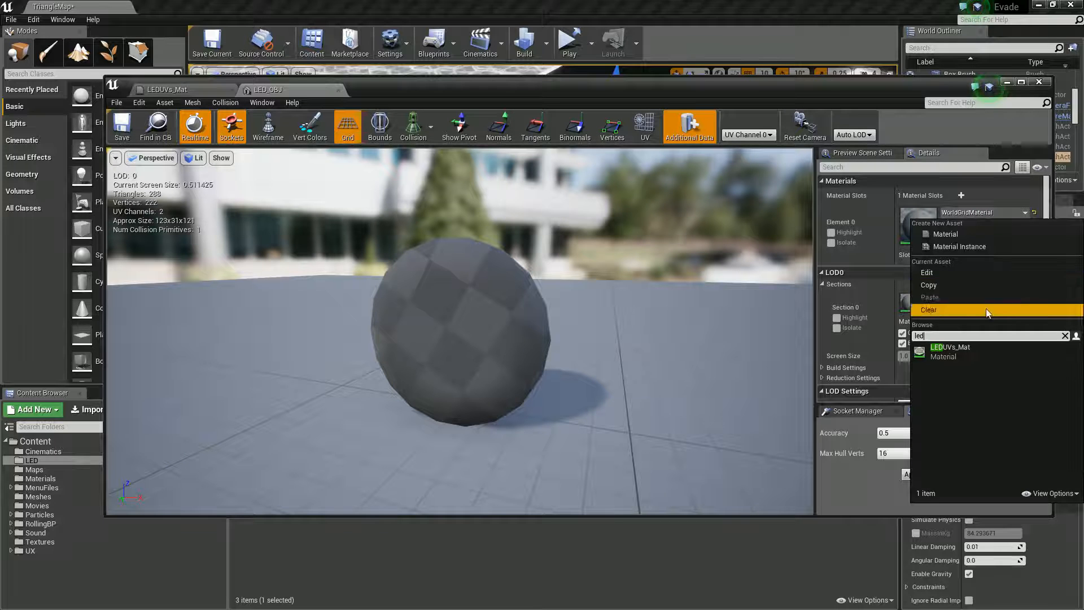
{"action": "left_click", "coordinate": [950, 351]}
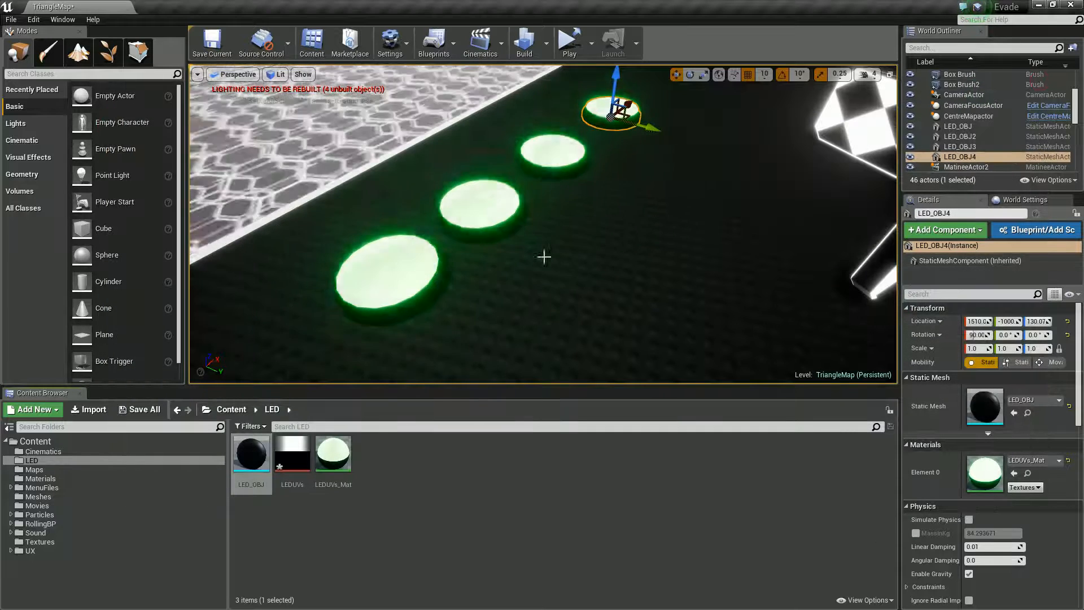
{"action": "left_click", "coordinate": [584, 53]}
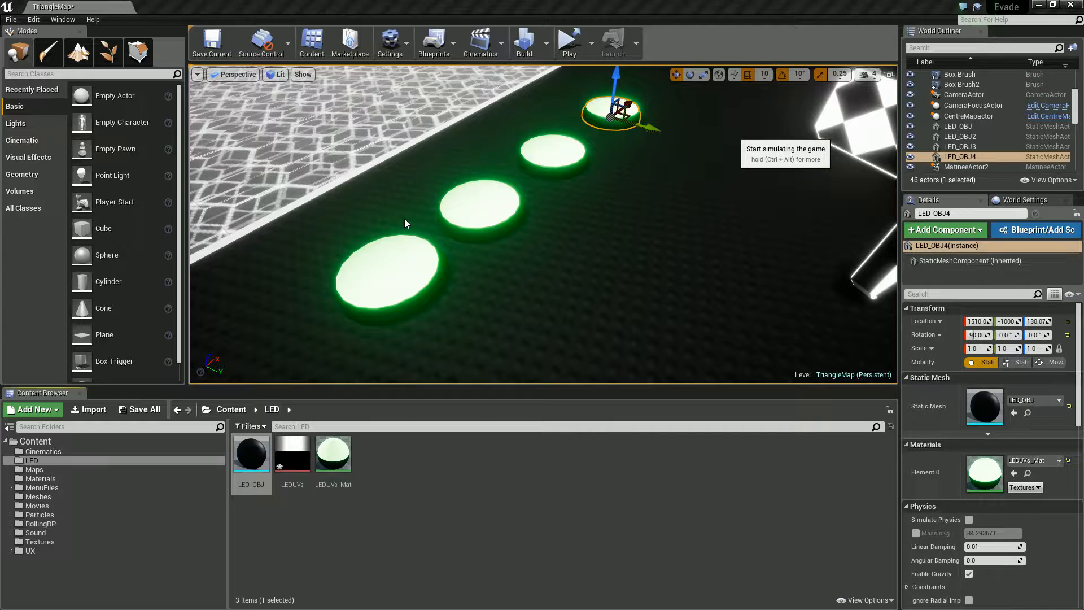
Simulate the level to preview the glowing discs, then stop the preview.
{"action": "left_click", "coordinate": [568, 41]}
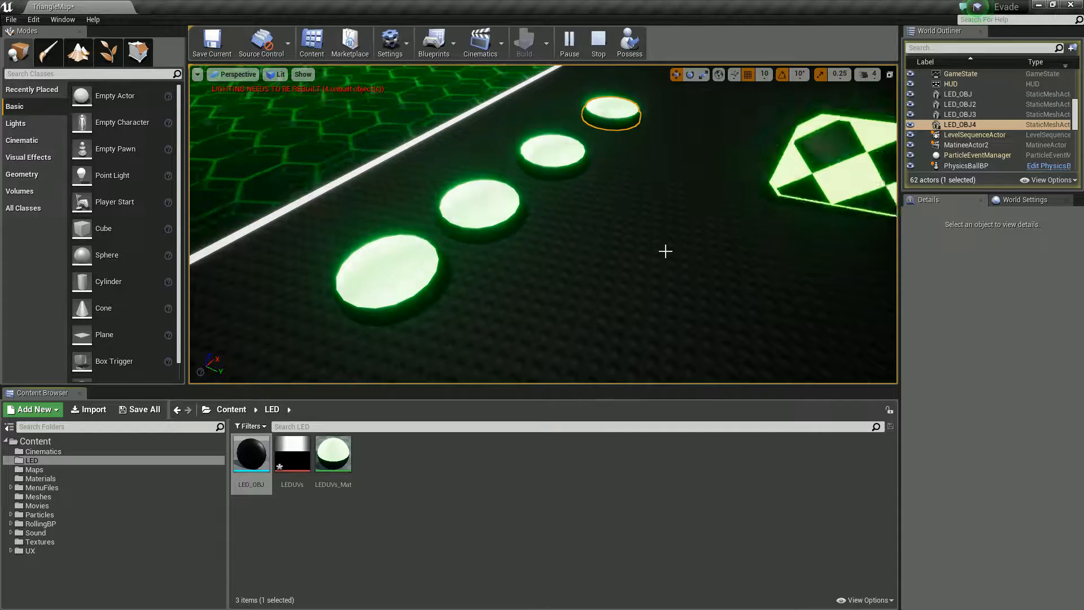
{"action": "left_click", "coordinate": [597, 43]}
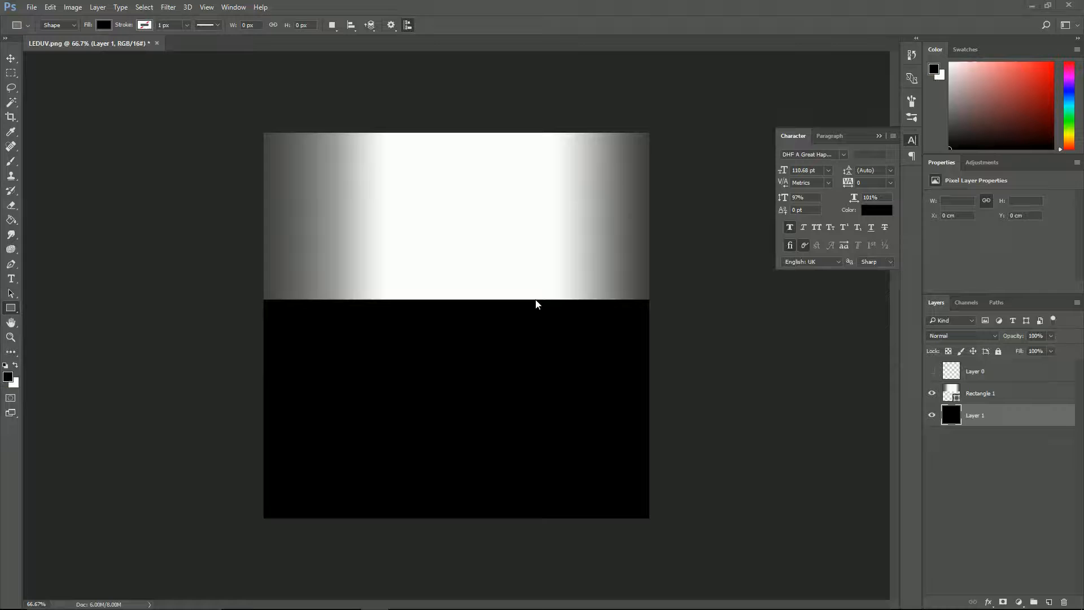
Set the outer colour stops of Rectangle 1's gradient to dark grey #3f3f3f.
{"action": "left_click", "coordinate": [981, 393]}
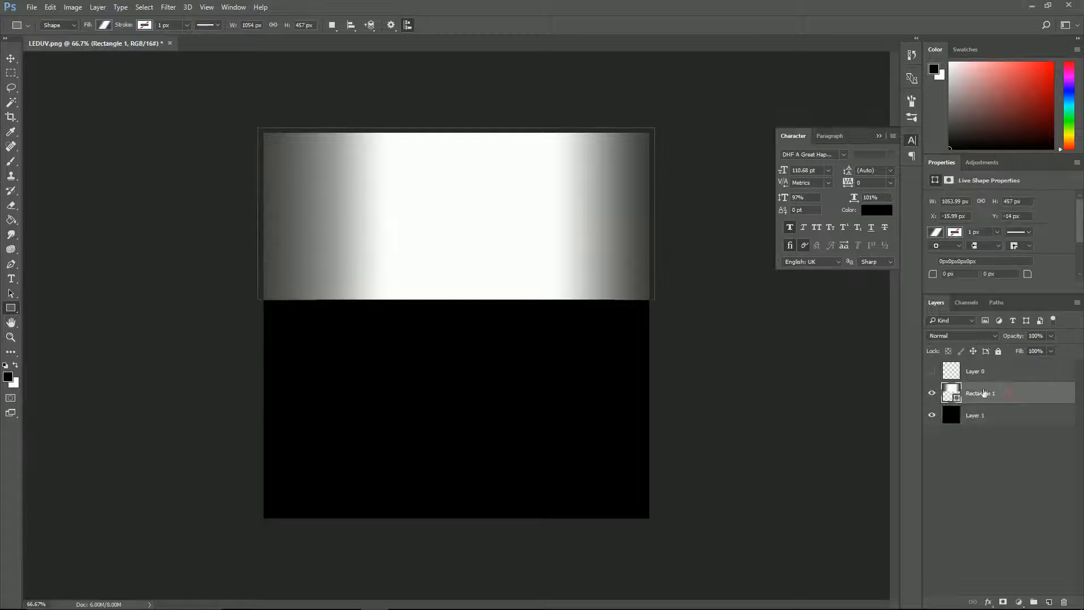
{"action": "left_click", "coordinate": [104, 25]}
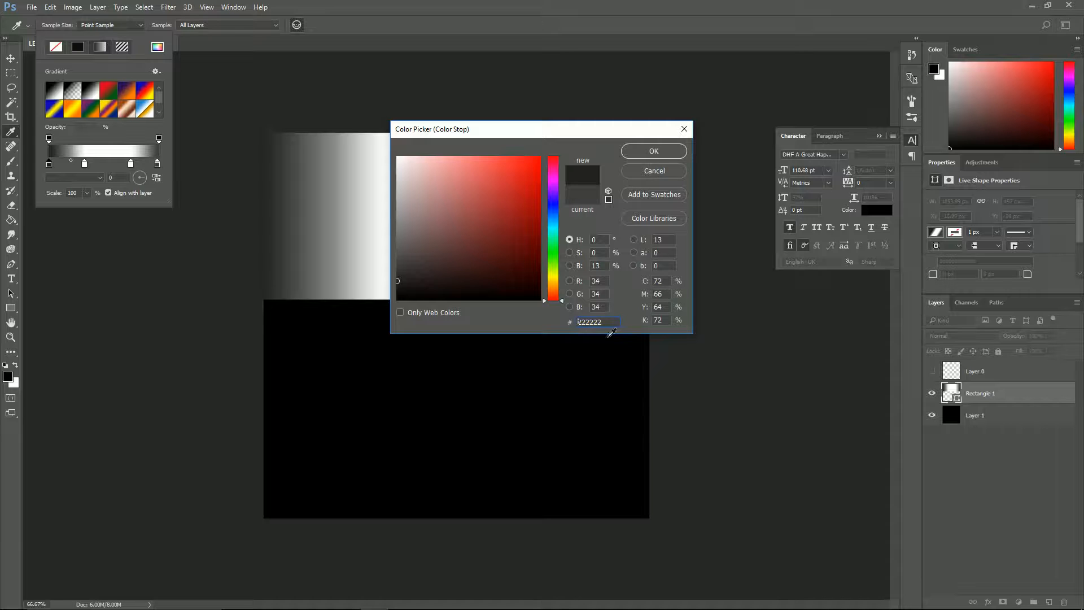
{"action": "left_click", "coordinate": [652, 150]}
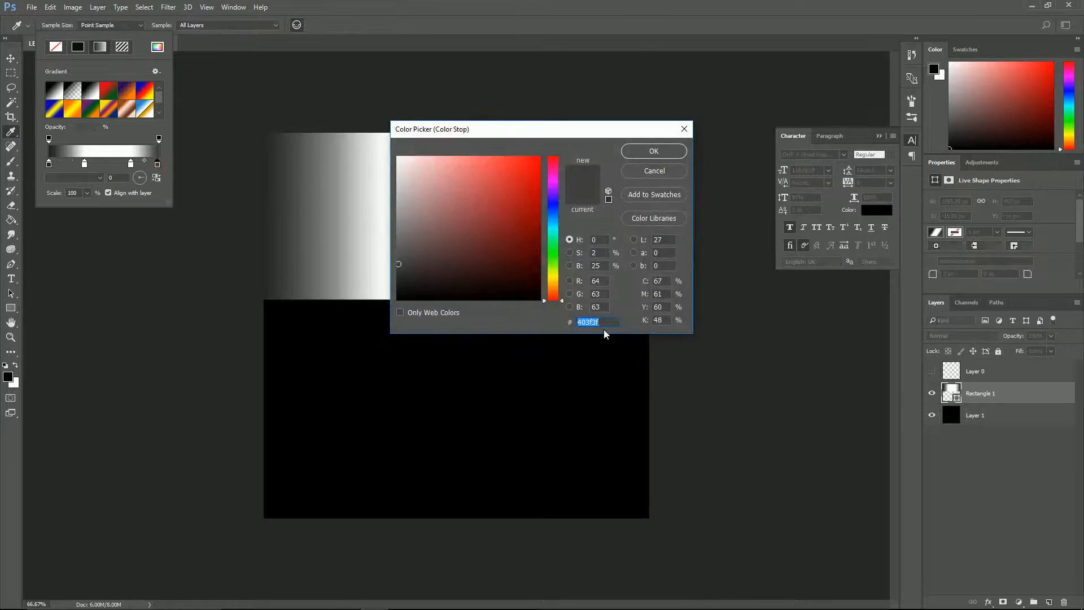
{"action": "left_click", "coordinate": [652, 150]}
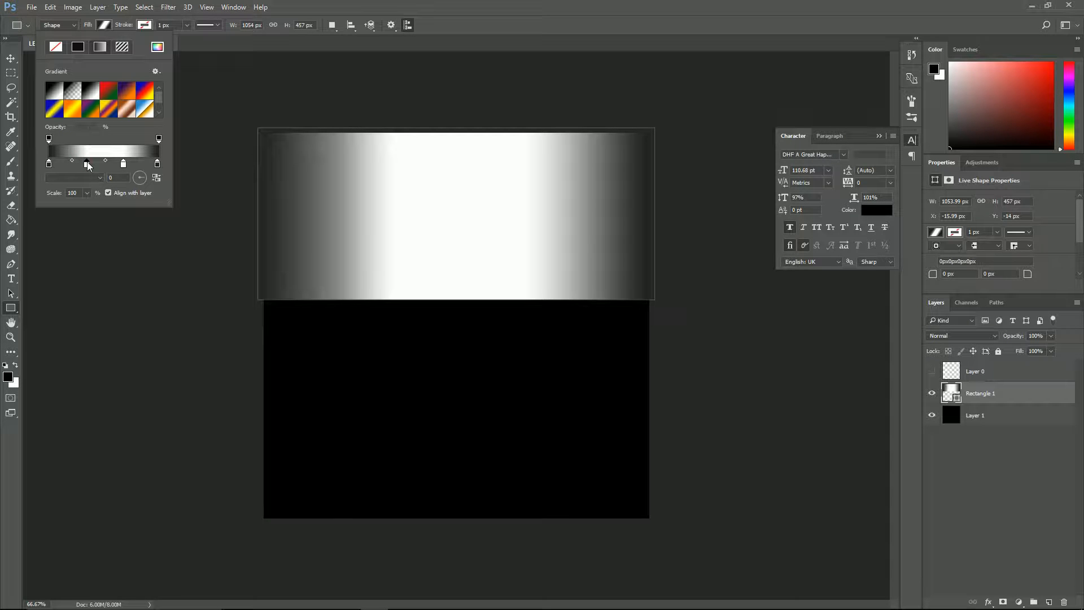
{"action": "left_click", "coordinate": [31, 7]}
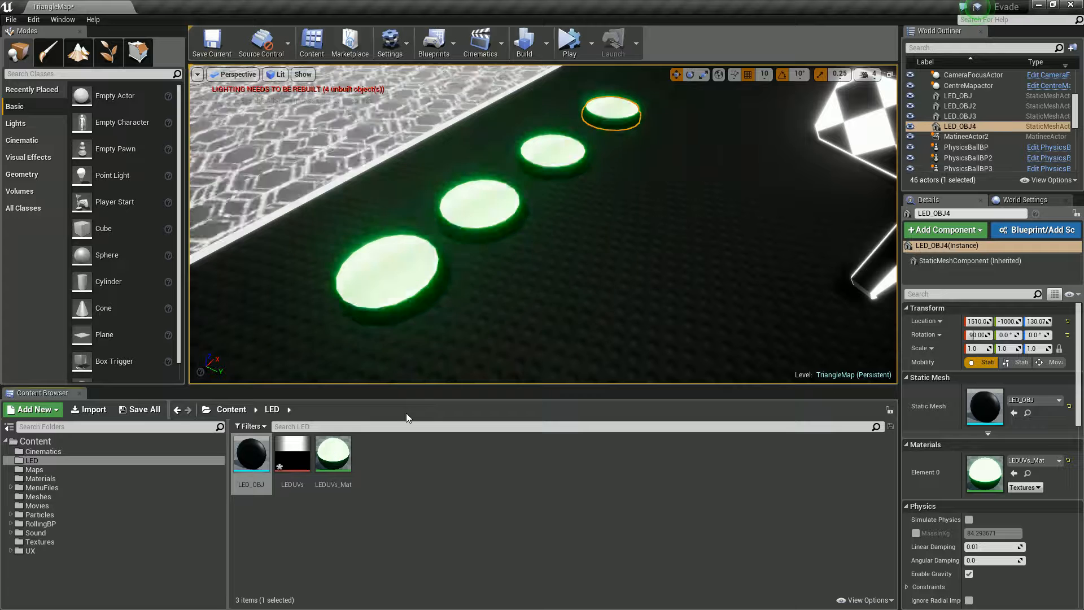
{"action": "mouse_move", "coordinate": [332, 454]}
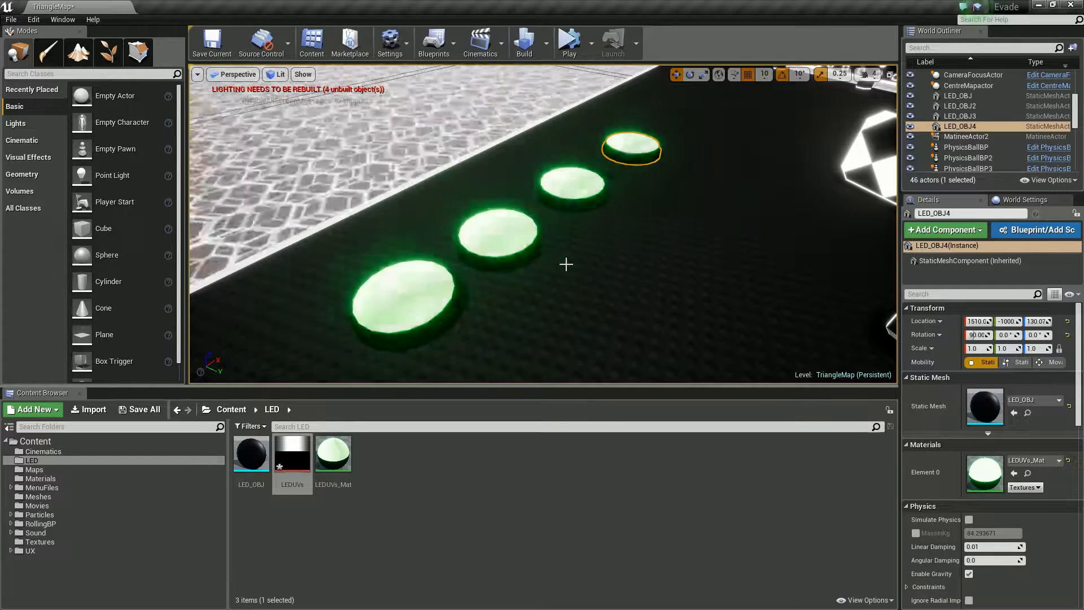
Deselect the LED disc and reopen LEDUVs_Mat in the Material Editor.
{"action": "key", "text": "F11"}
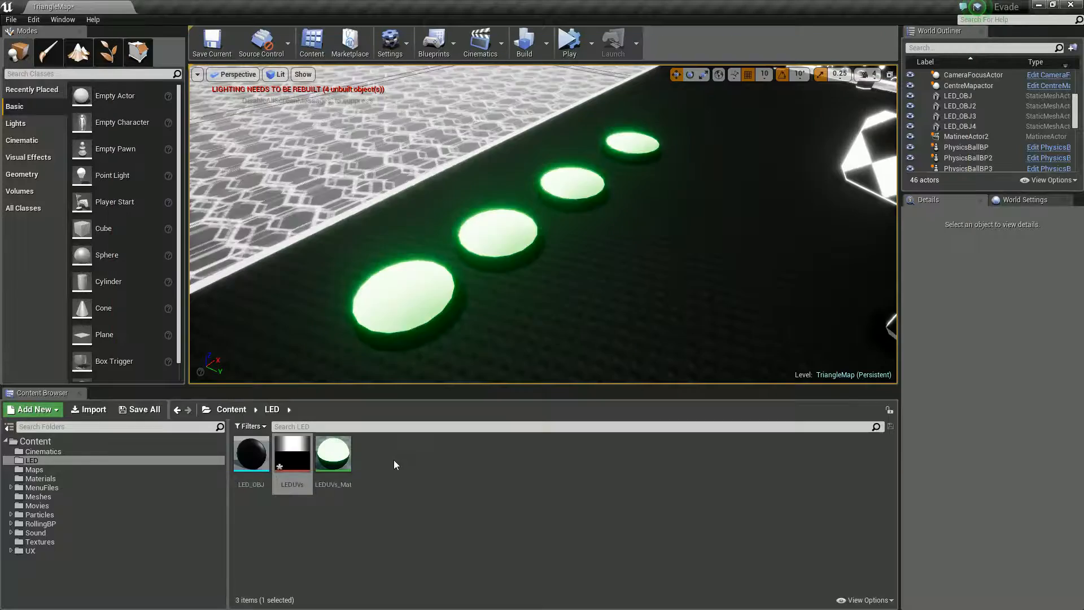
{"action": "double_click", "coordinate": [333, 454]}
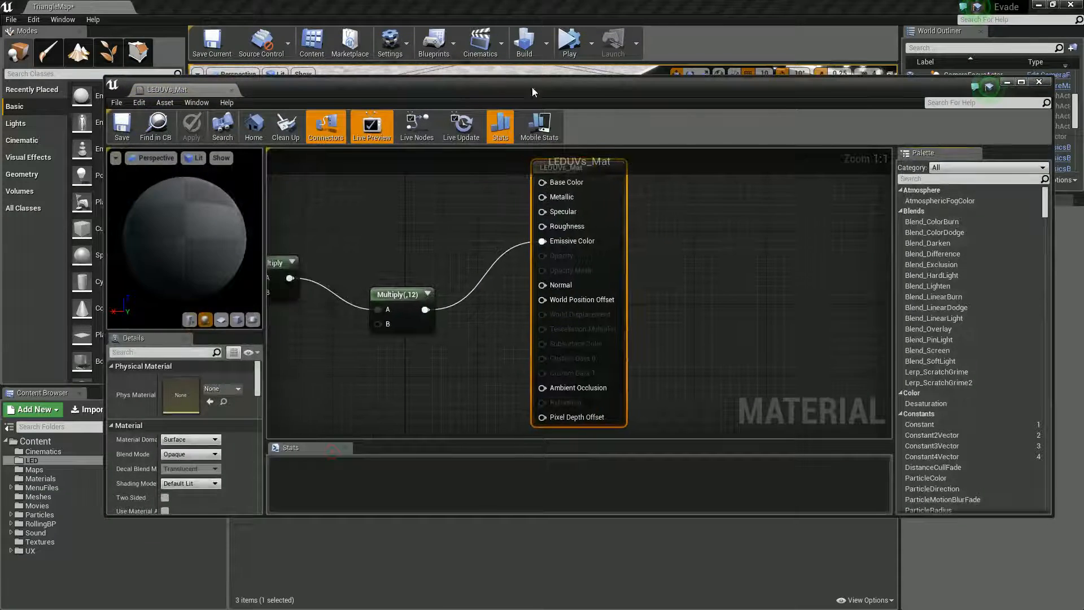